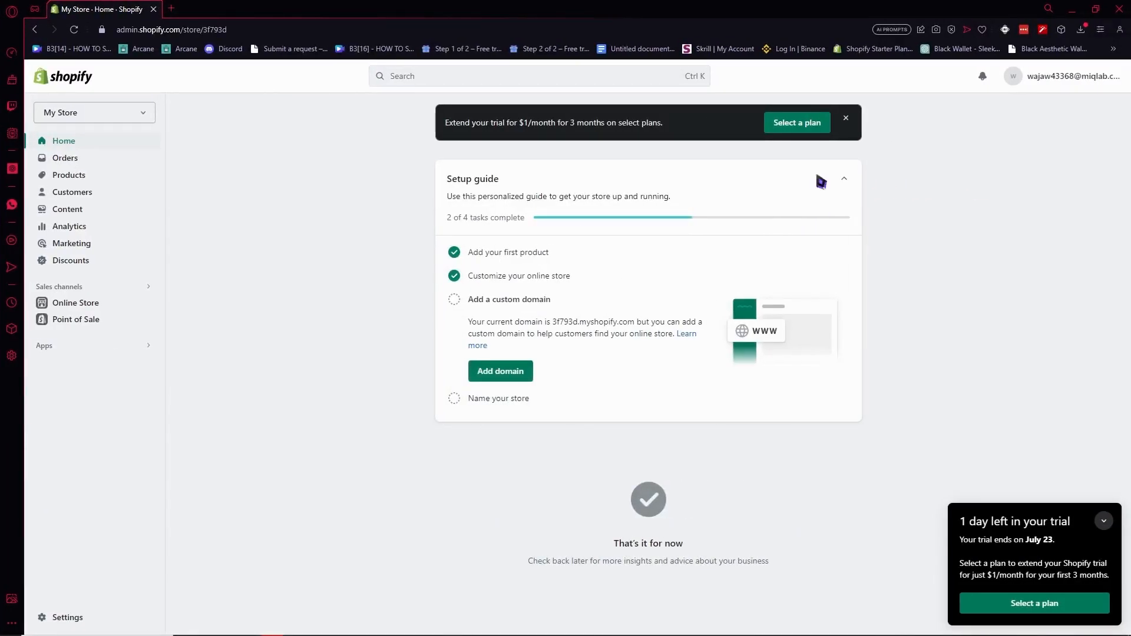
Step: Go to the store's Customers list showing Jane Doe and John Doe
left_click(72, 192)
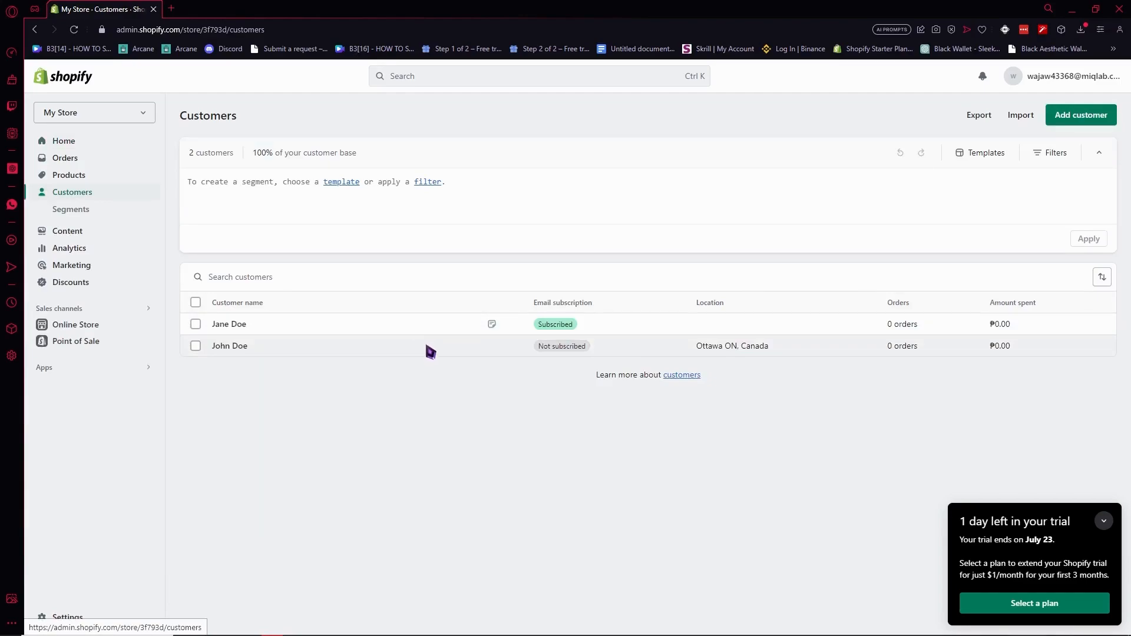
mouse_move(322, 332)
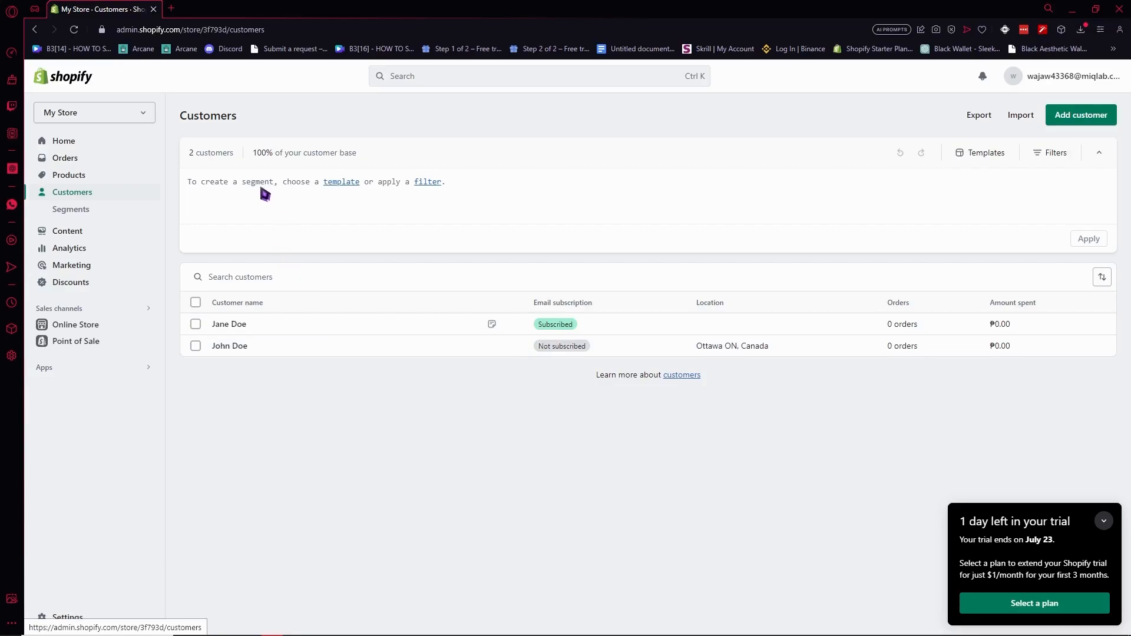
mouse_move(274, 203)
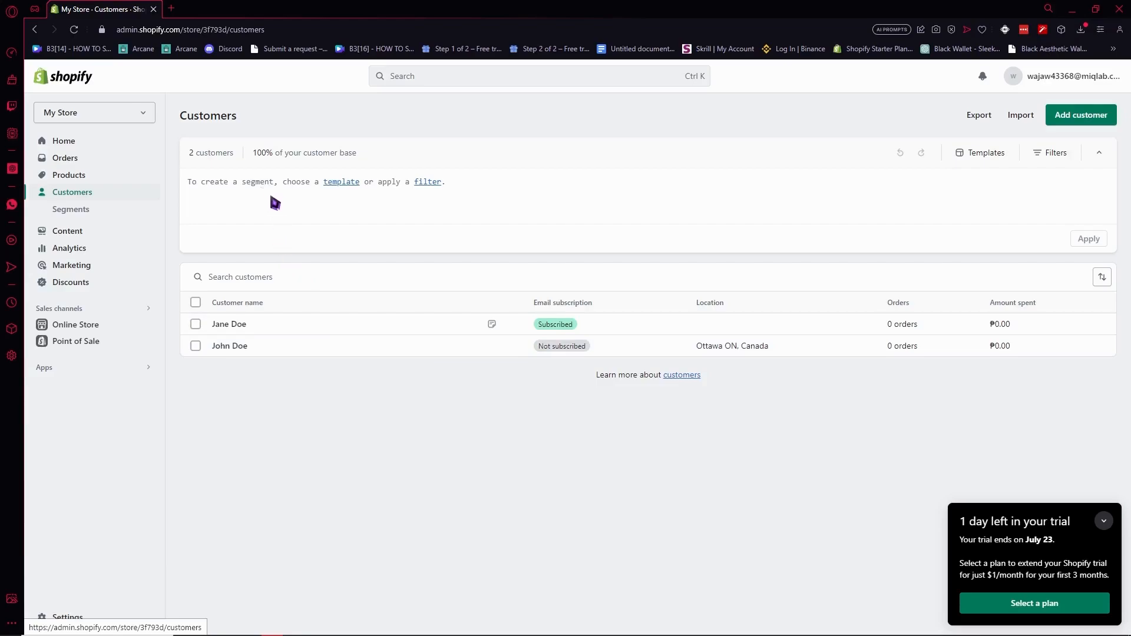
mouse_move(273, 201)
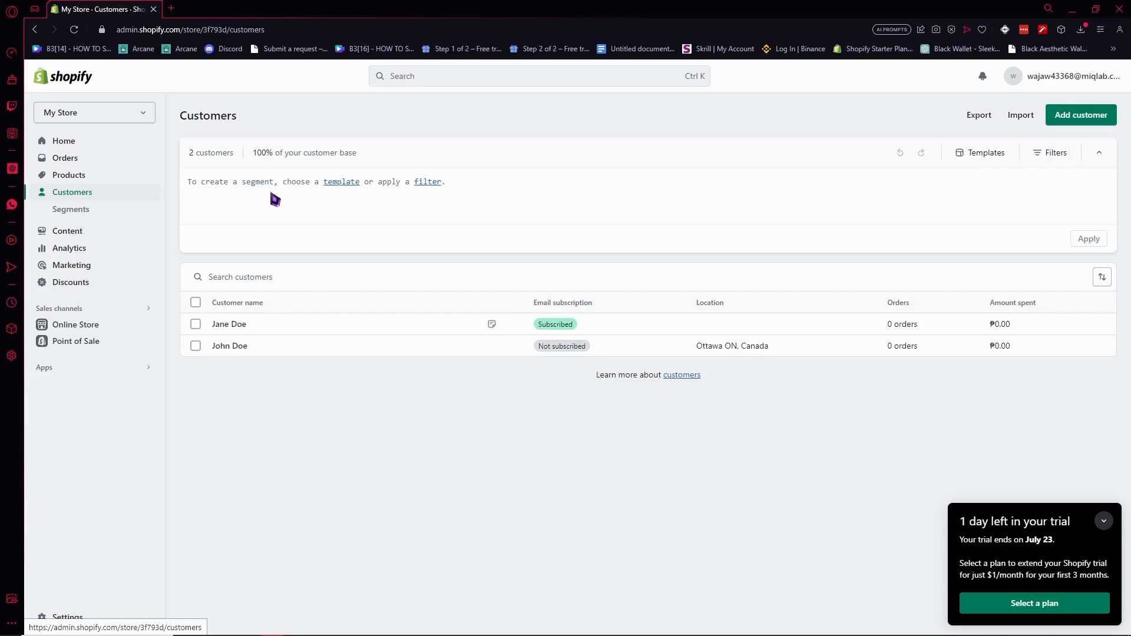
mouse_move(282, 222)
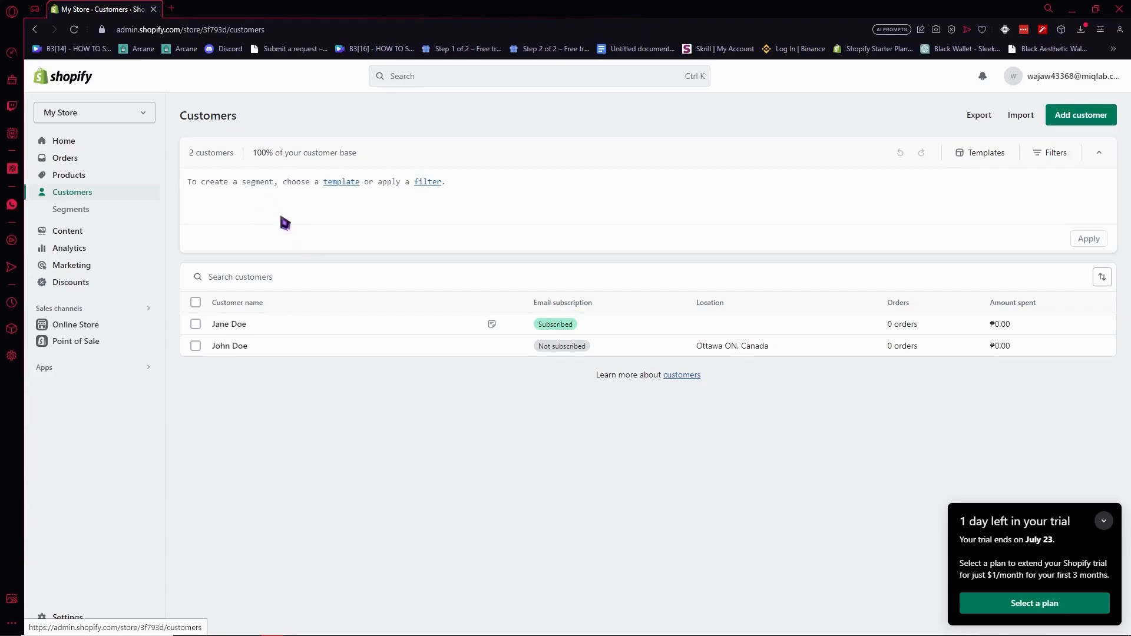
mouse_move(793, 217)
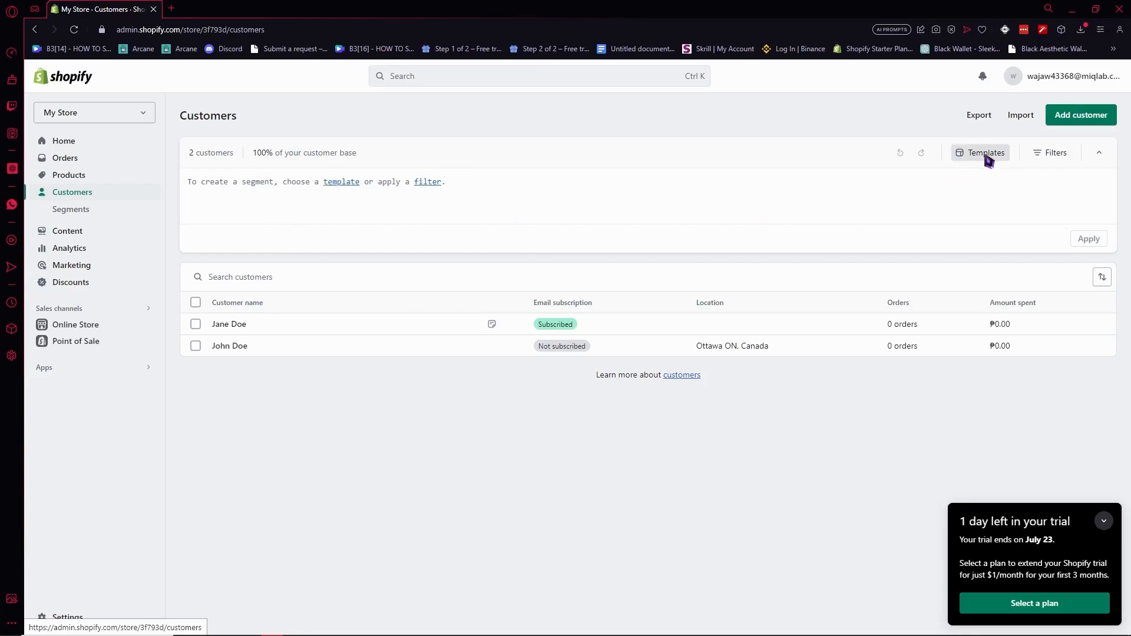
Step: Browse segment templates and show the Target specific location category
left_click(981, 152)
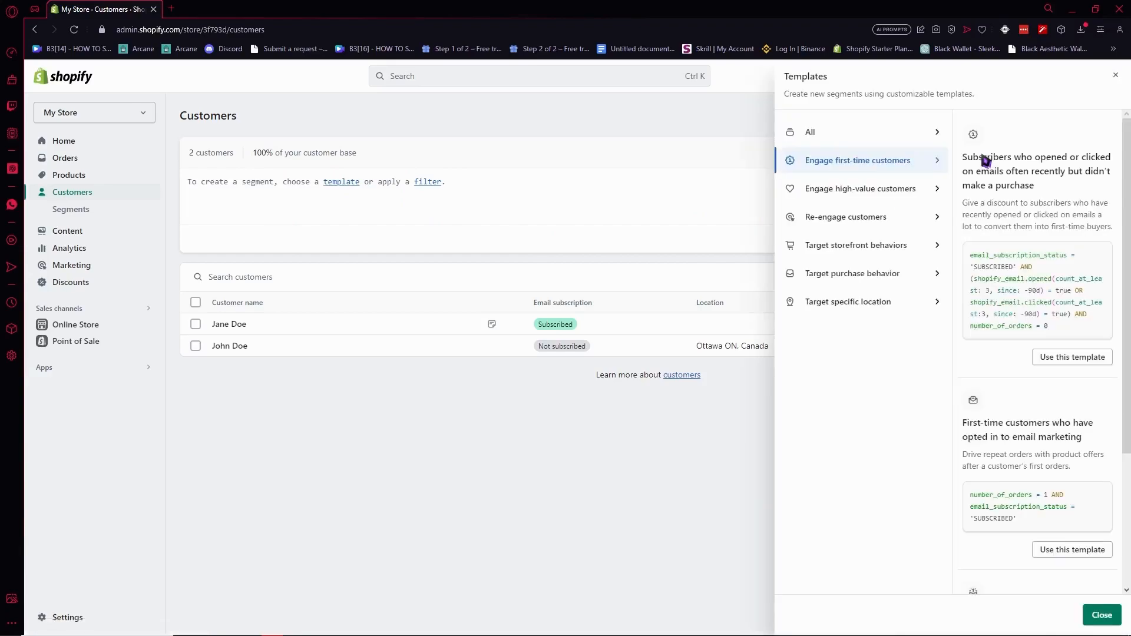
mouse_move(912, 222)
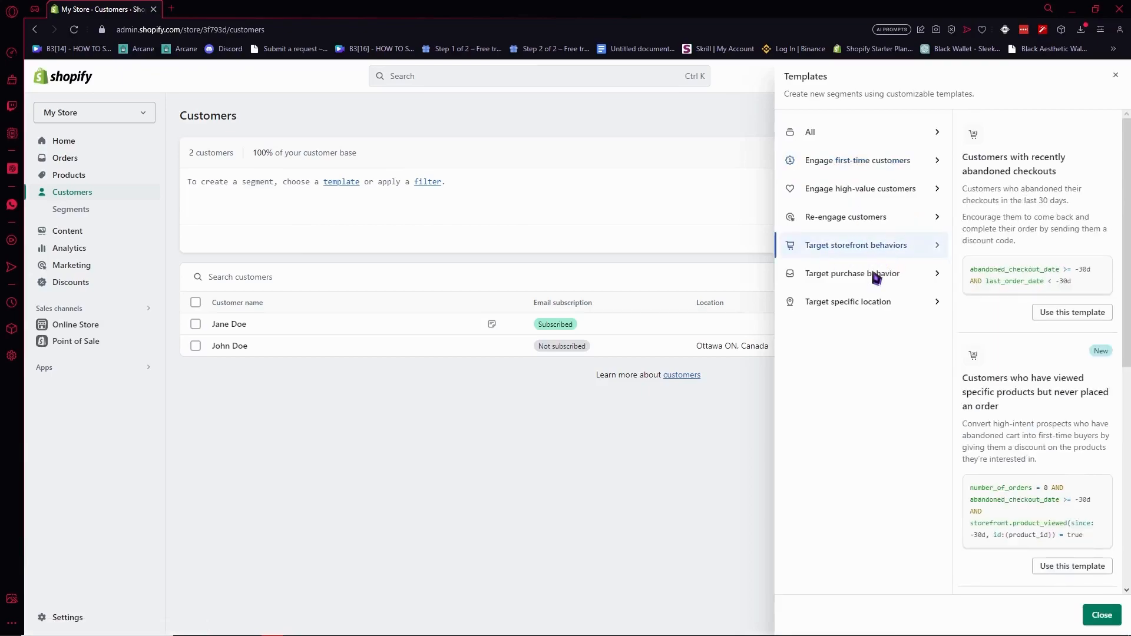
left_click(848, 302)
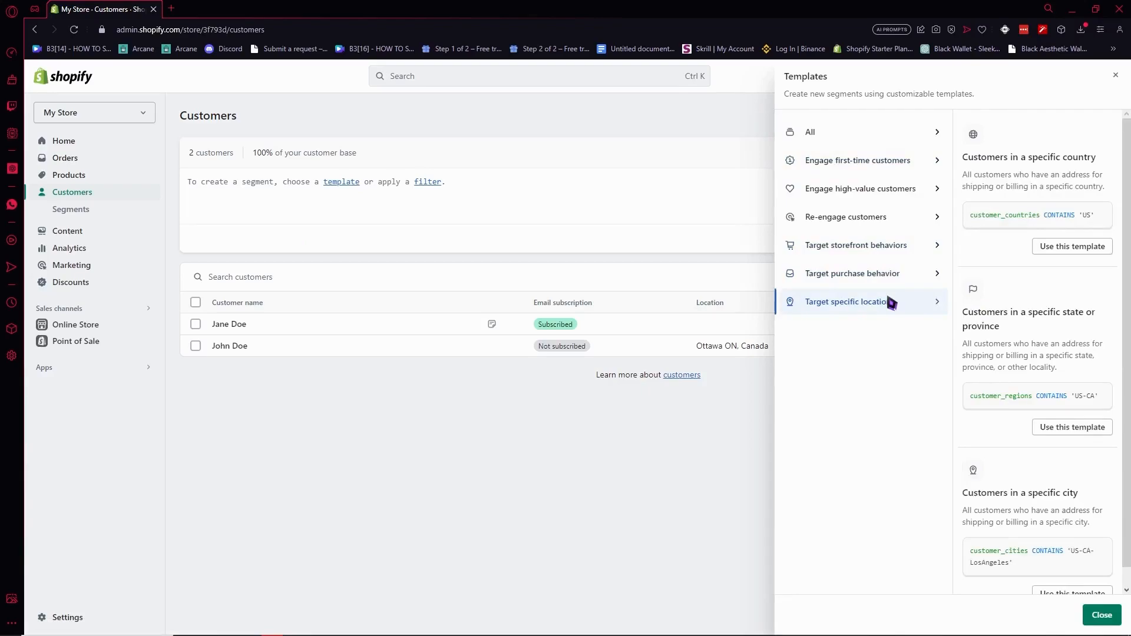
mouse_move(824, 323)
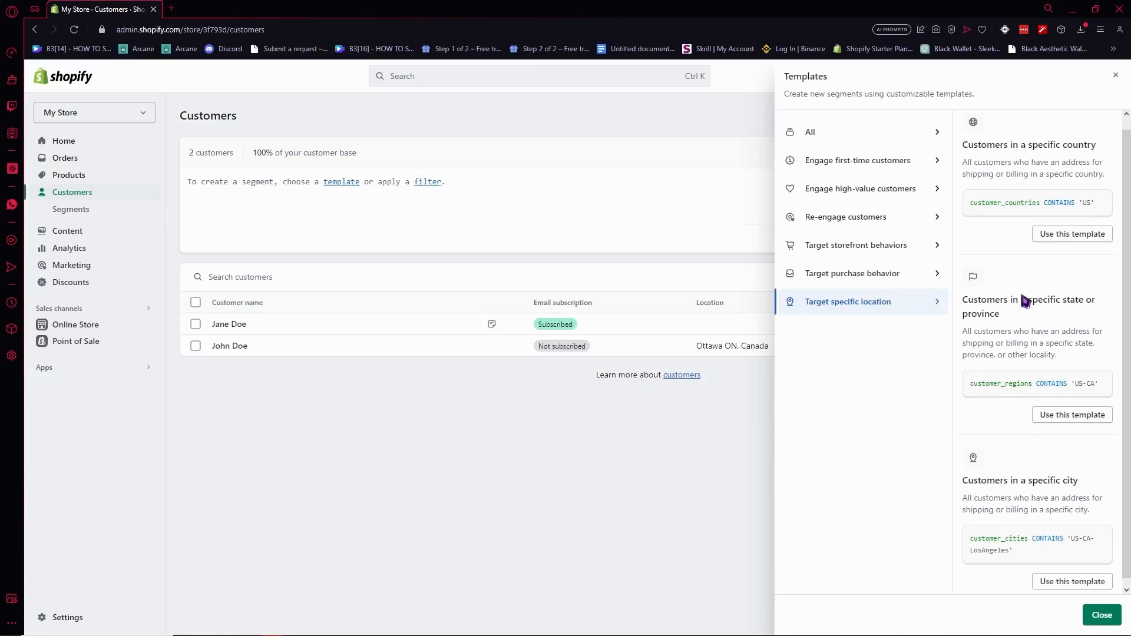
right_click(1009, 303)
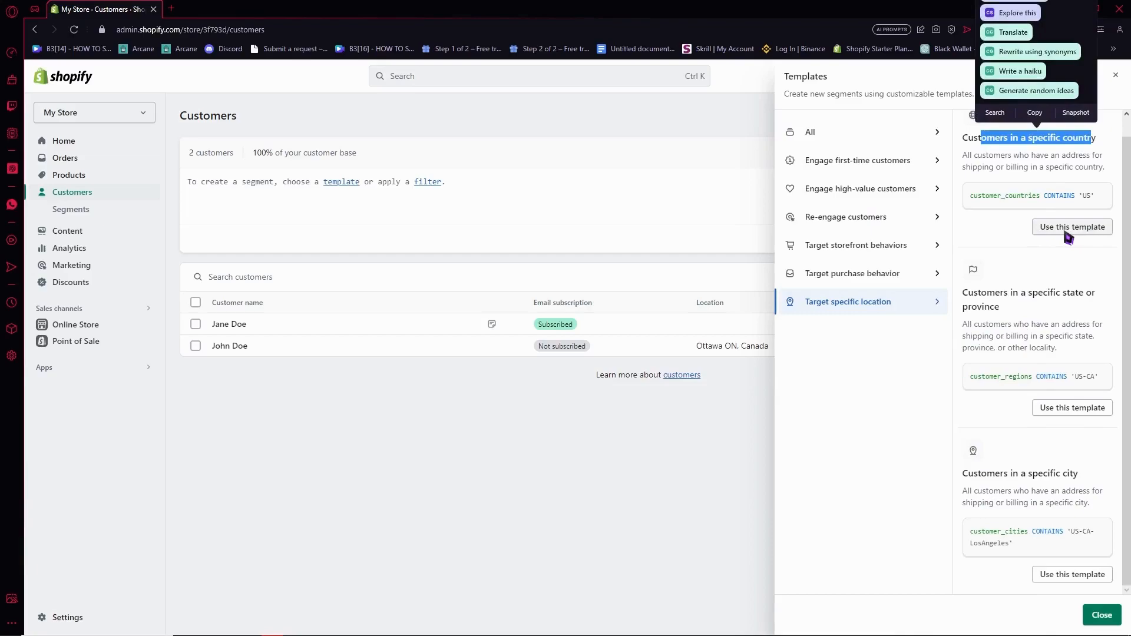
Step: Start from the country template and set the condition to customer_countries CONTAINS 'CA' (Canada)
left_click(1071, 226)
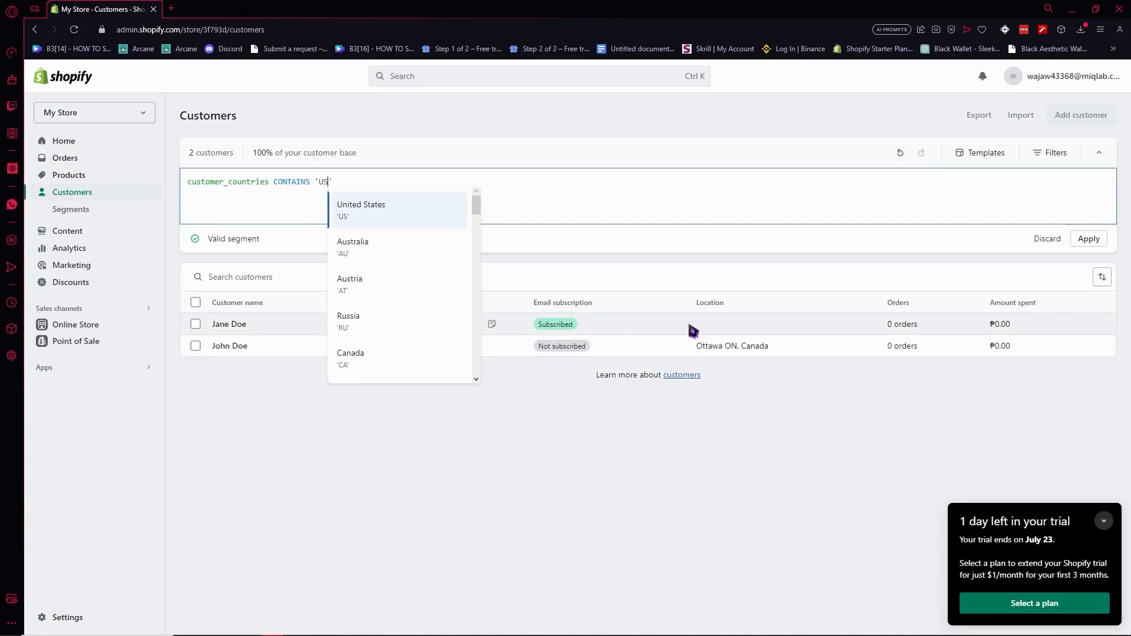
mouse_move(706, 363)
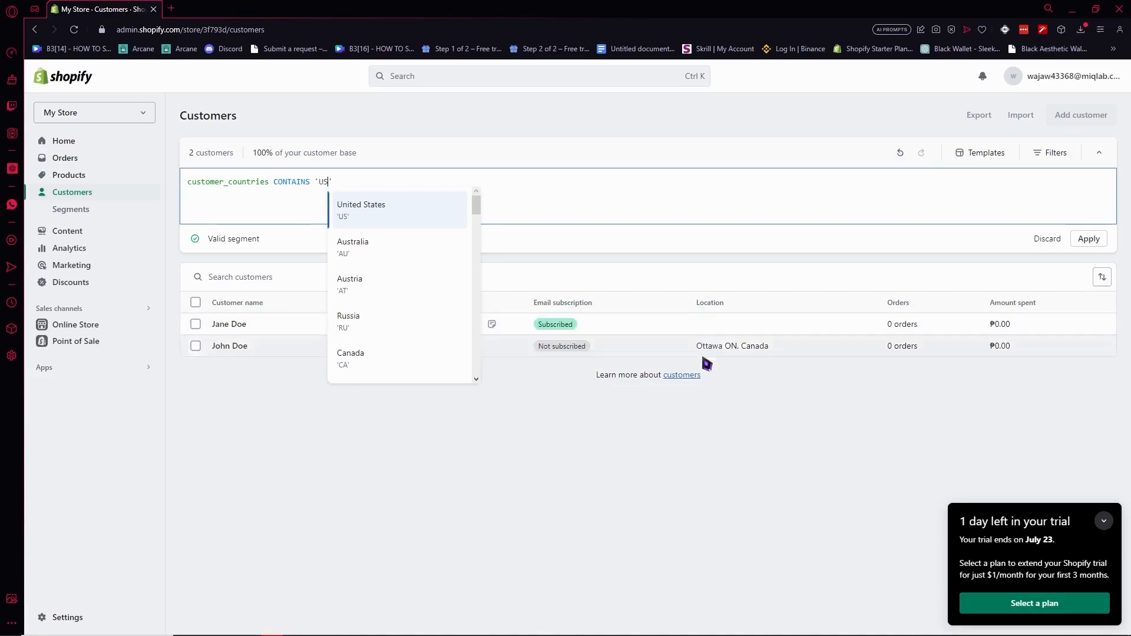
mouse_move(778, 369)
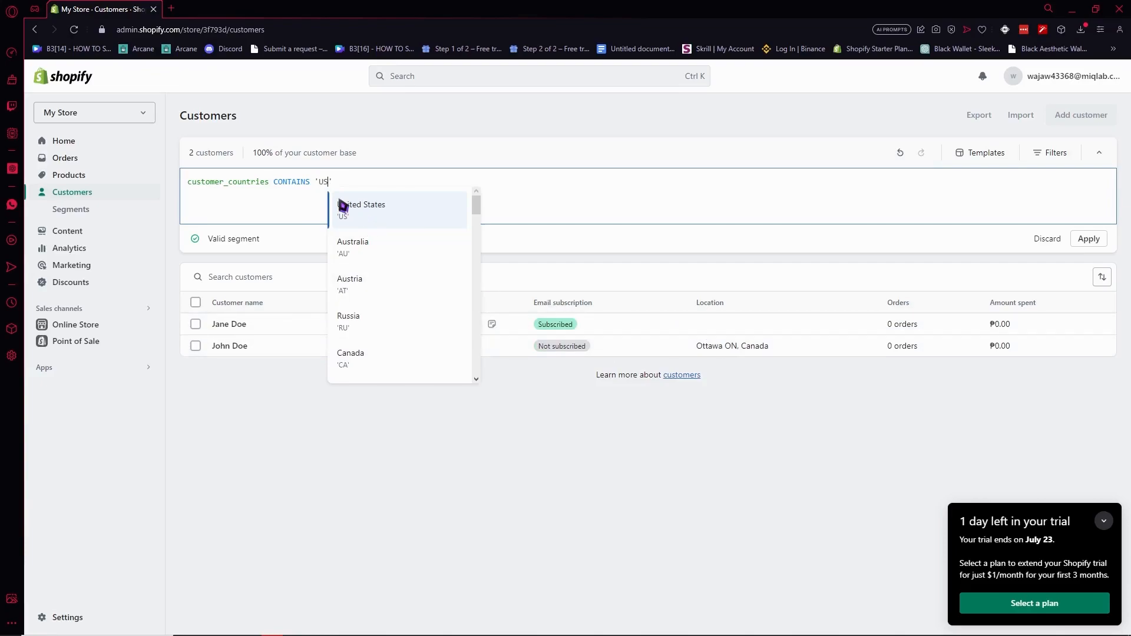
type("C")
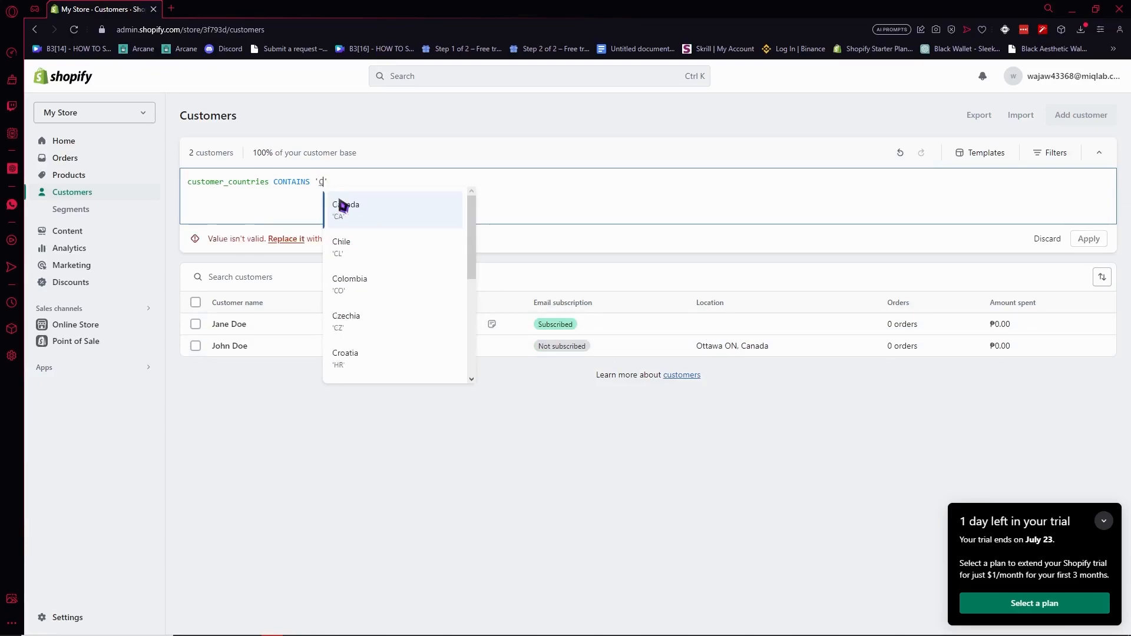
type("A")
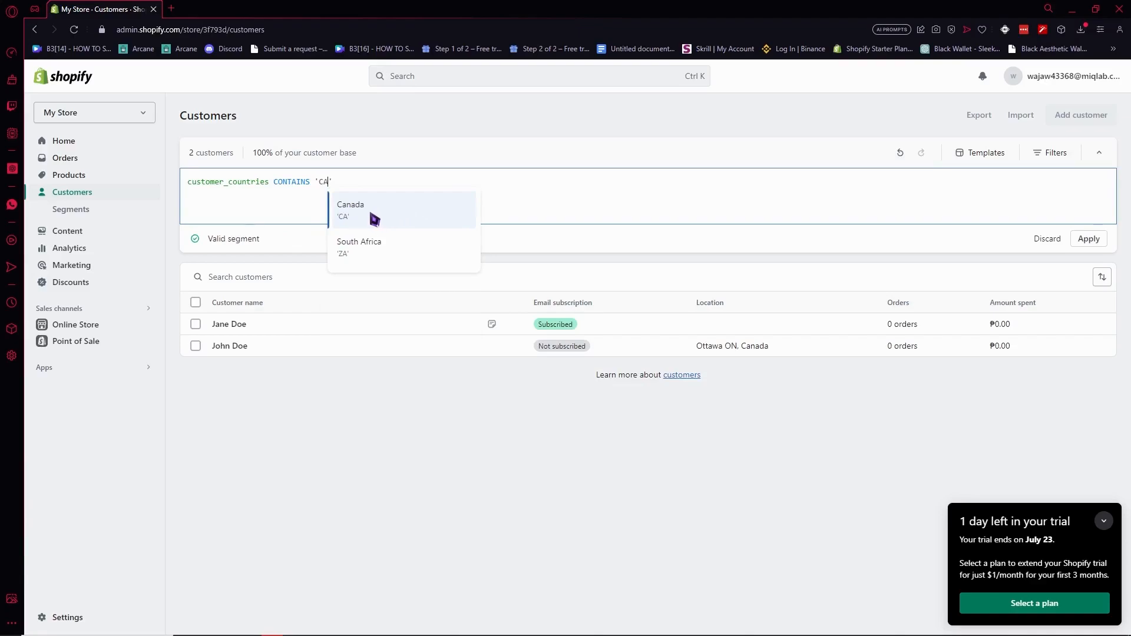
key("Backspace")
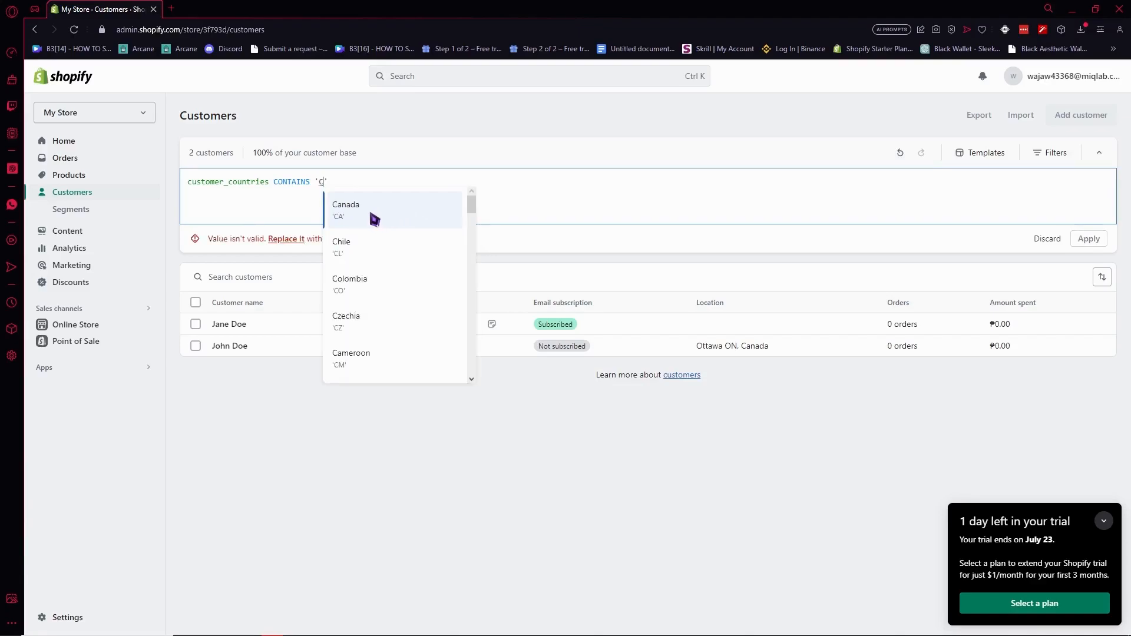
type("AU")
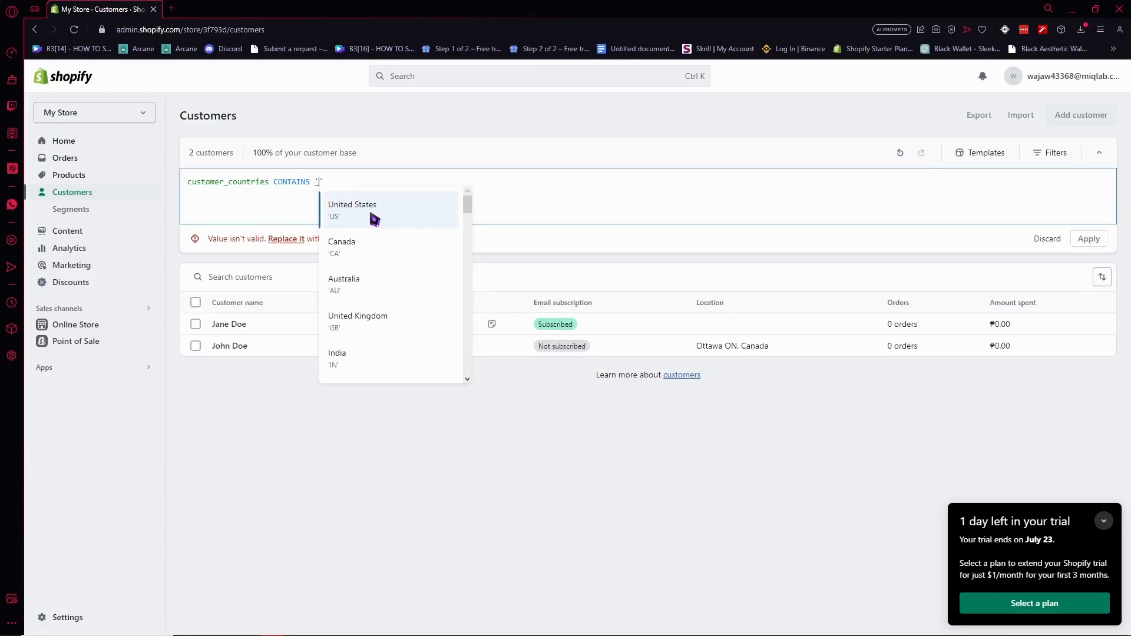
type("CCA")
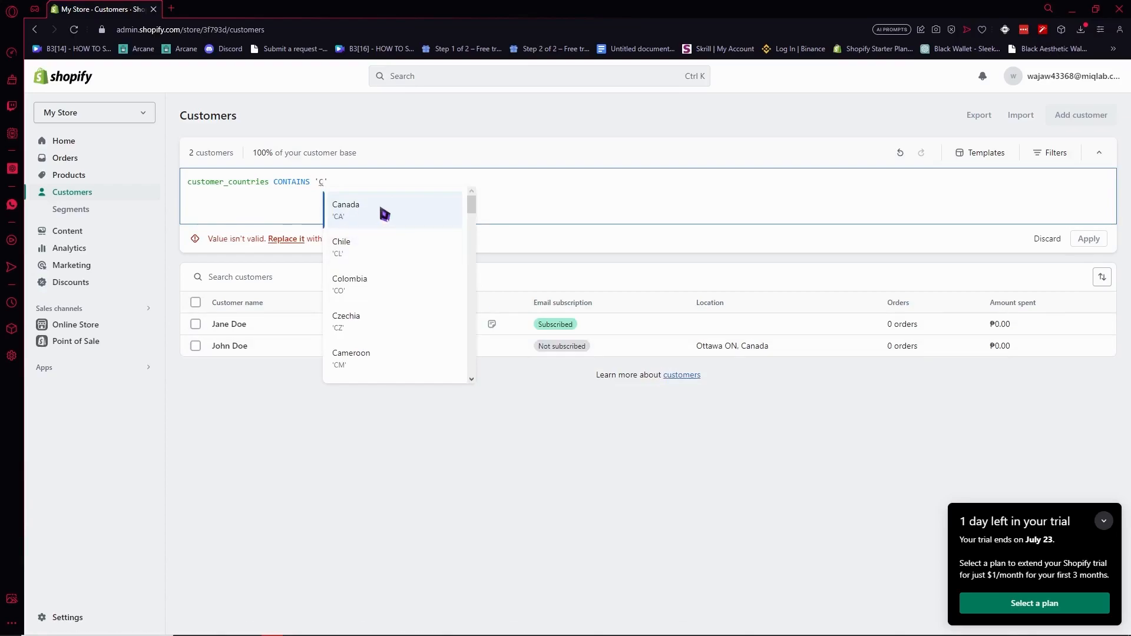
left_click(345, 210)
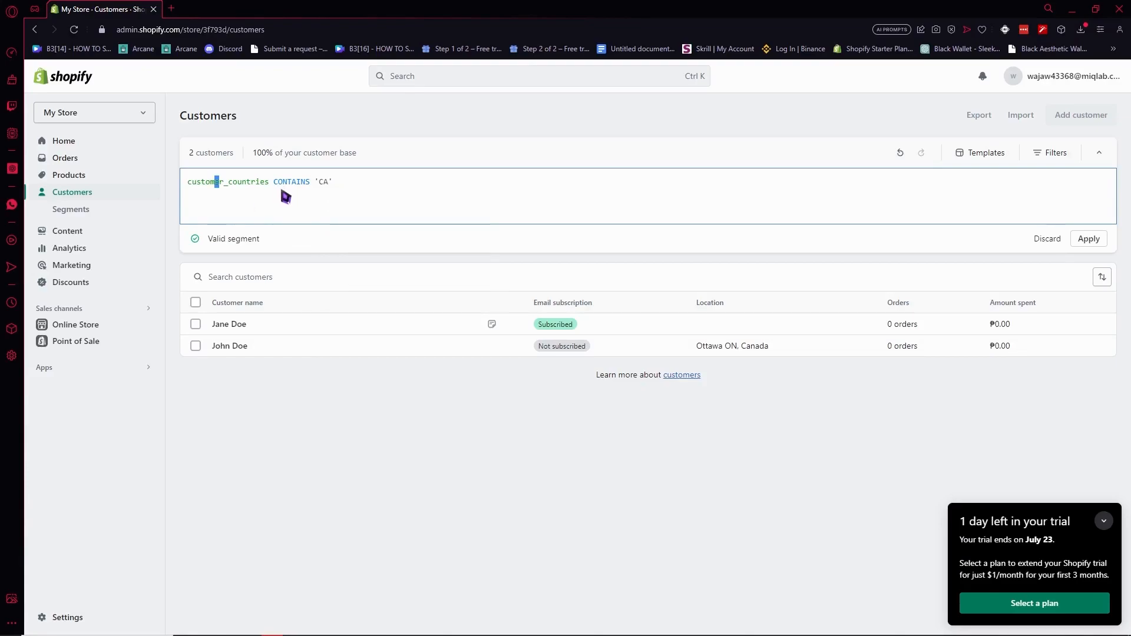
left_click(332, 181)
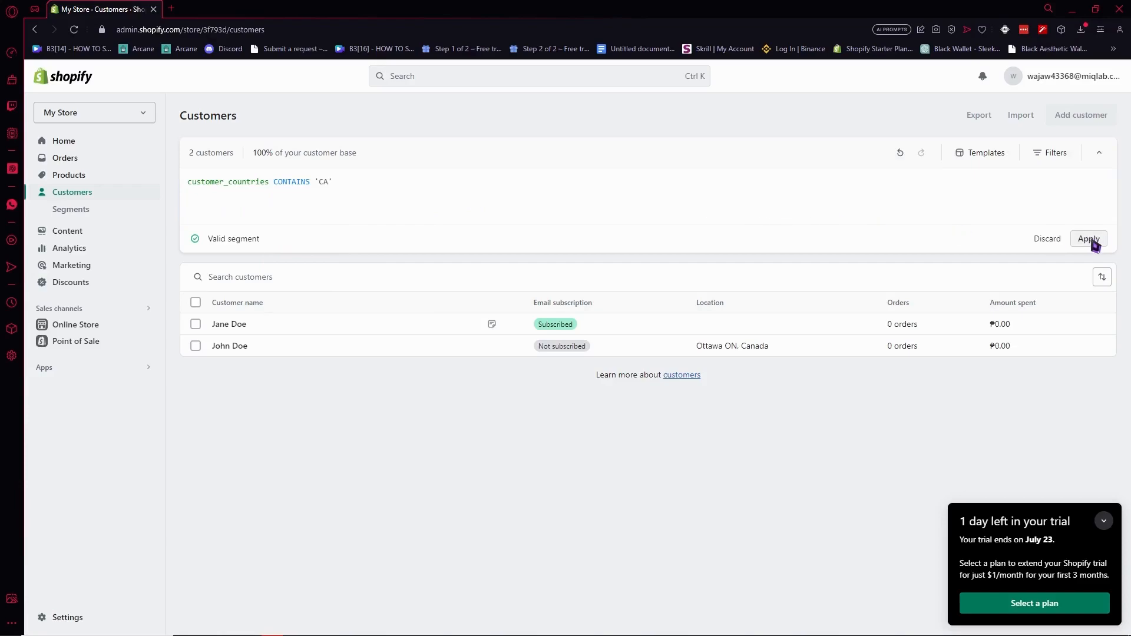
Step: Apply the Canada condition and save it as a segment named SAMPLE CUSTOMER GROUP
left_click(1087, 239)
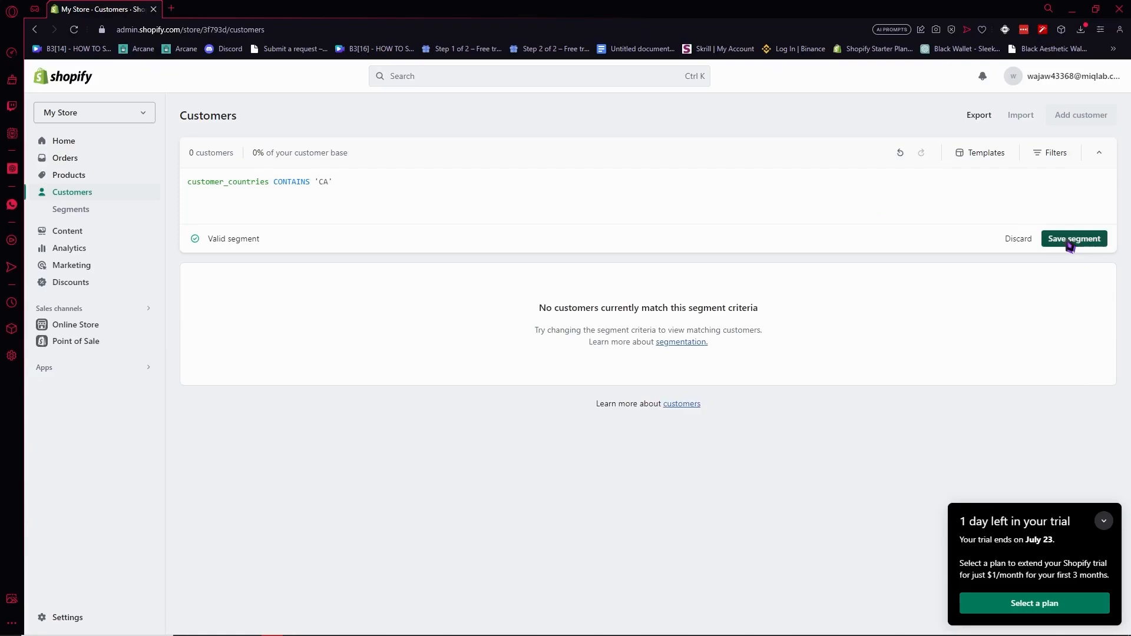
left_click(1074, 239)
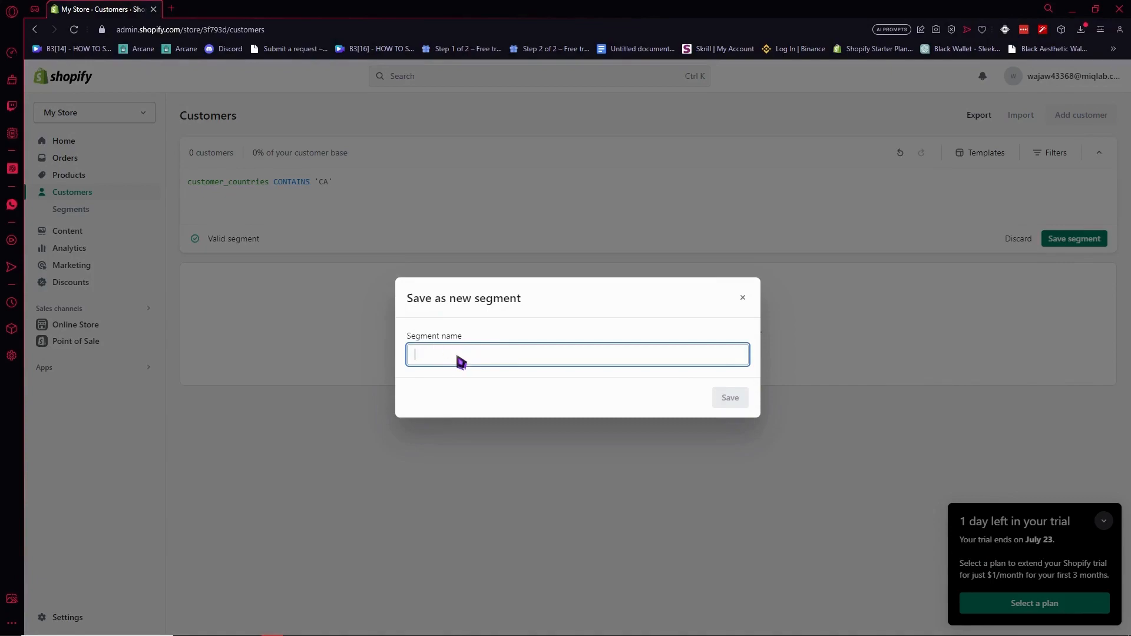
type("SAMPLE CUSTOMER GROUP")
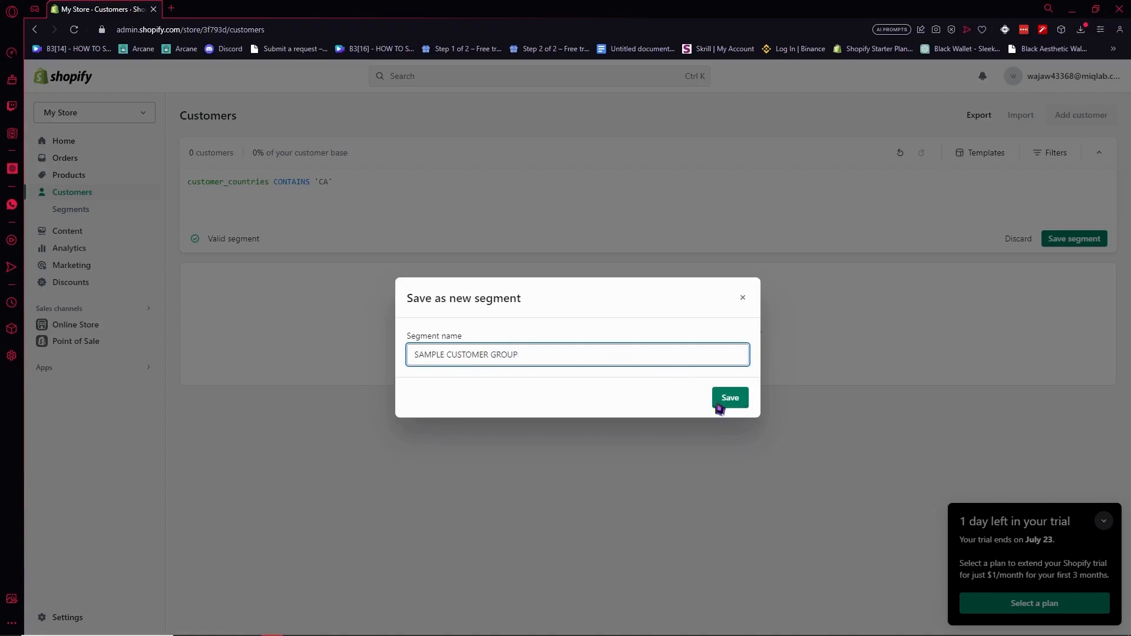
left_click(730, 397)
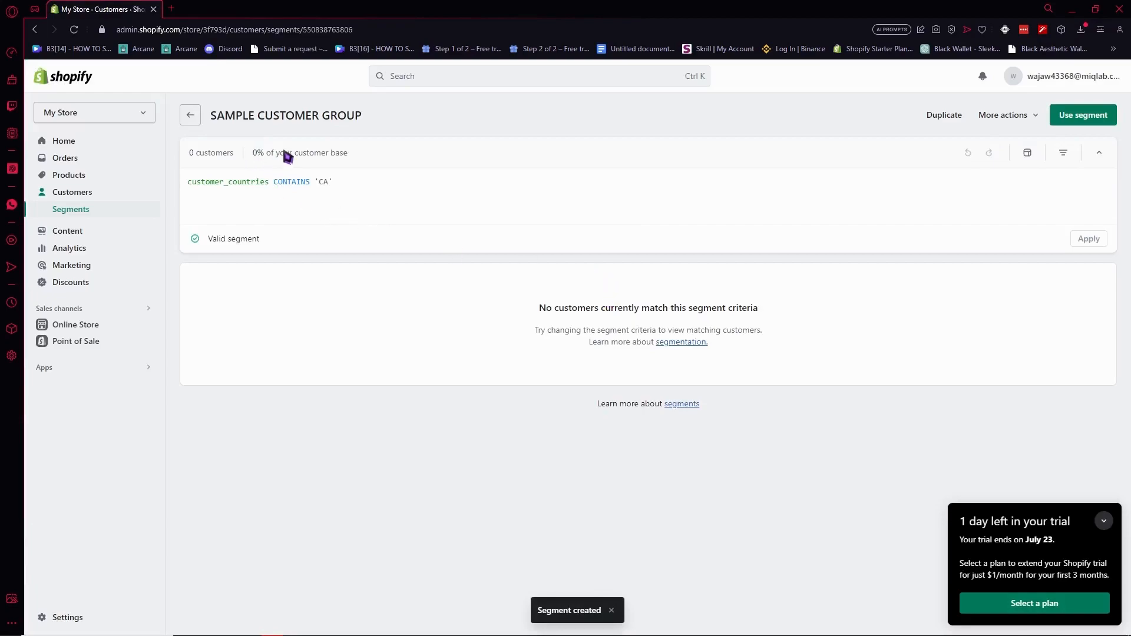
Step: Confirm SAMPLE CUSTOMER GROUP in the segments list, then go to Discounts
left_click(190, 115)
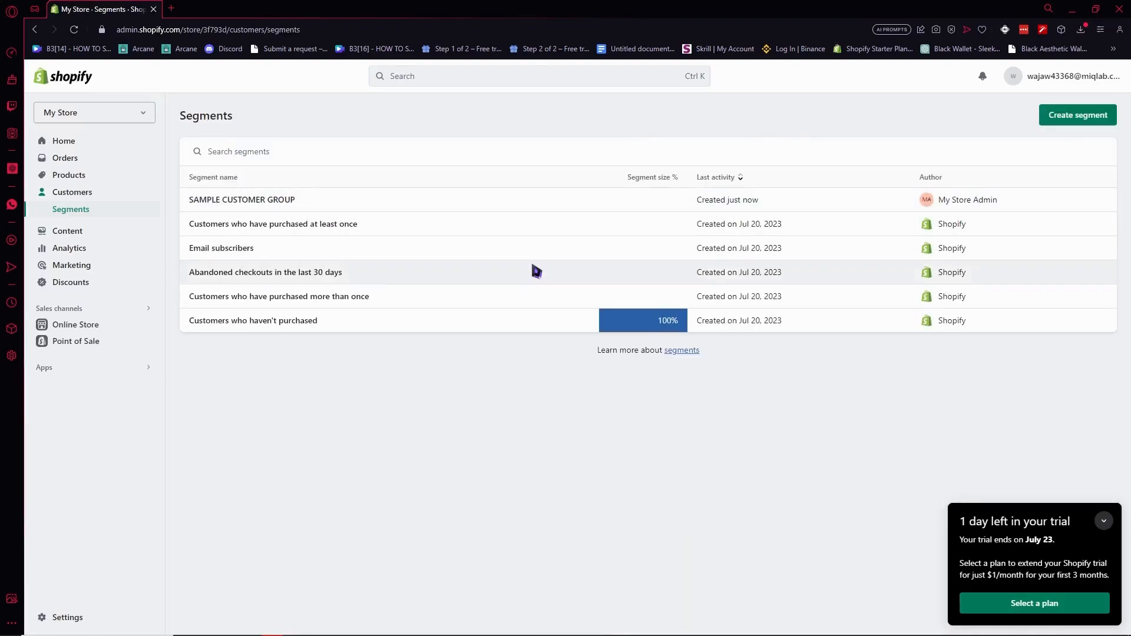
mouse_move(595, 295)
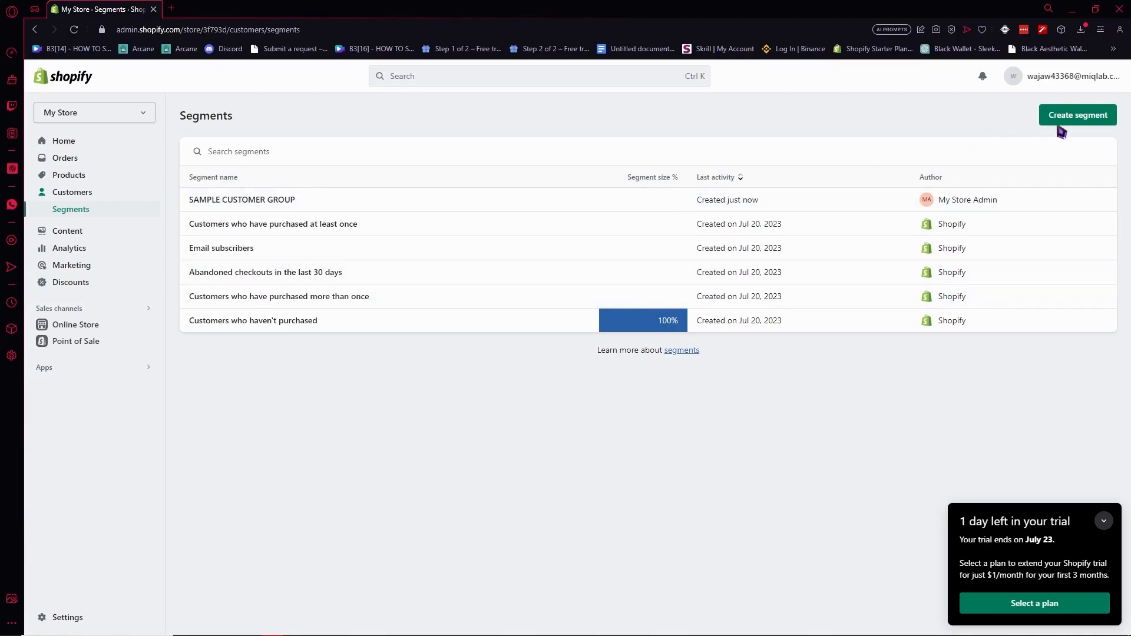
left_click(1078, 114)
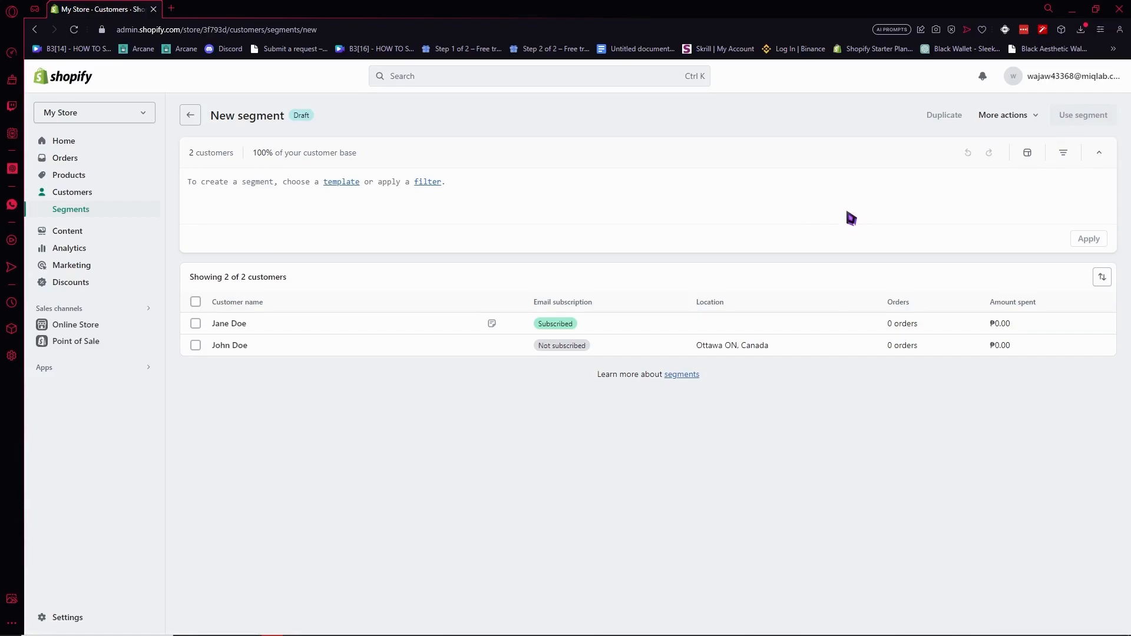
mouse_move(815, 209)
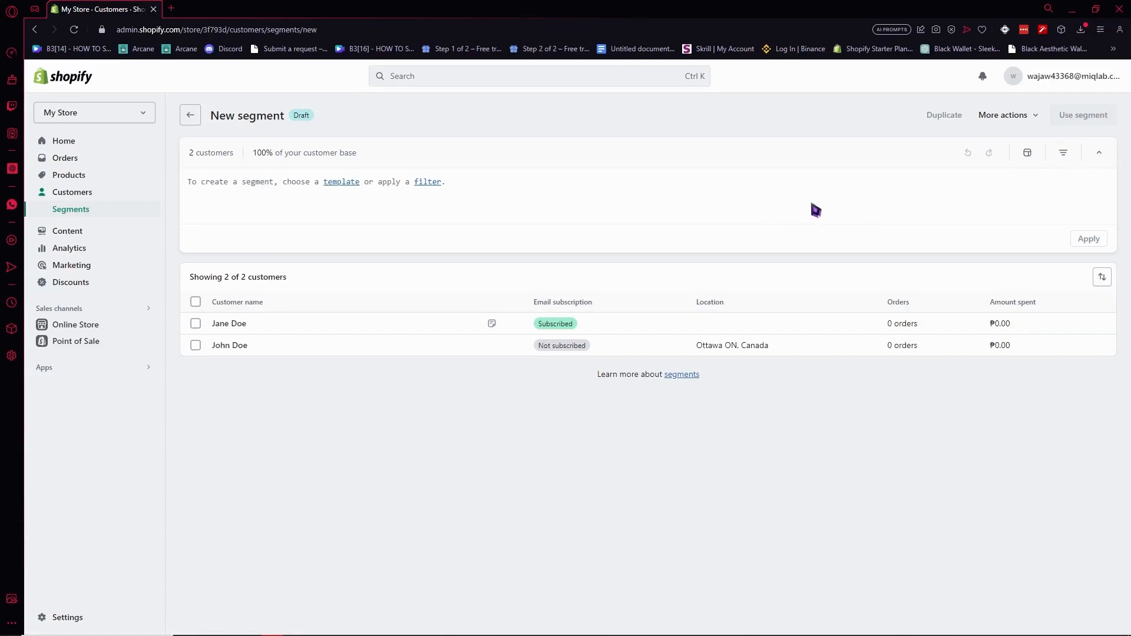
right_click(815, 210)
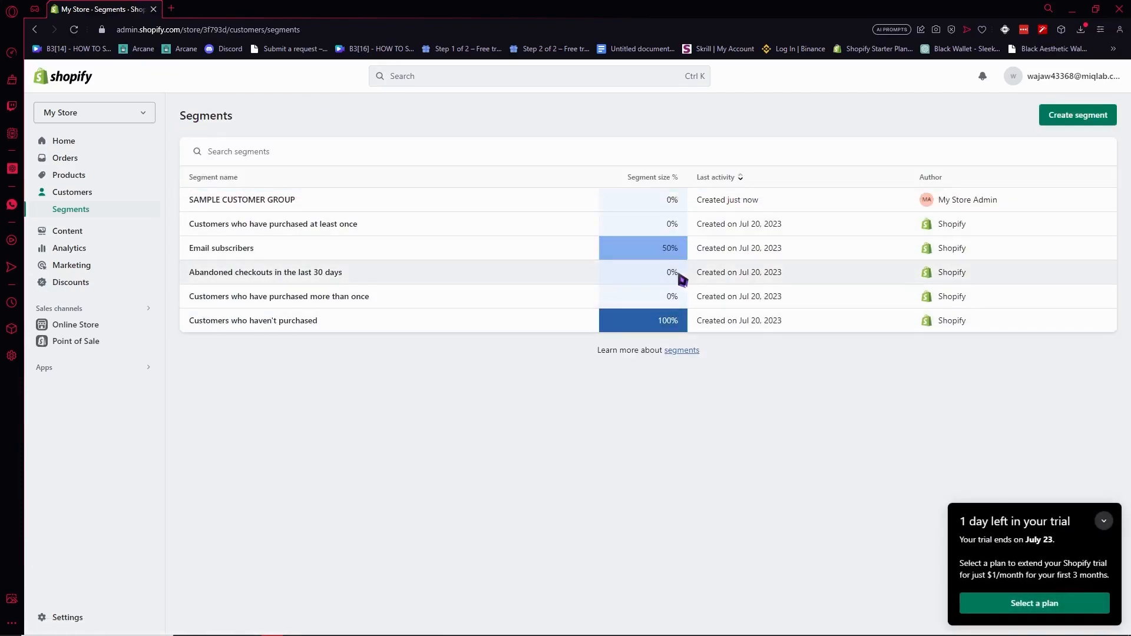
mouse_move(235, 268)
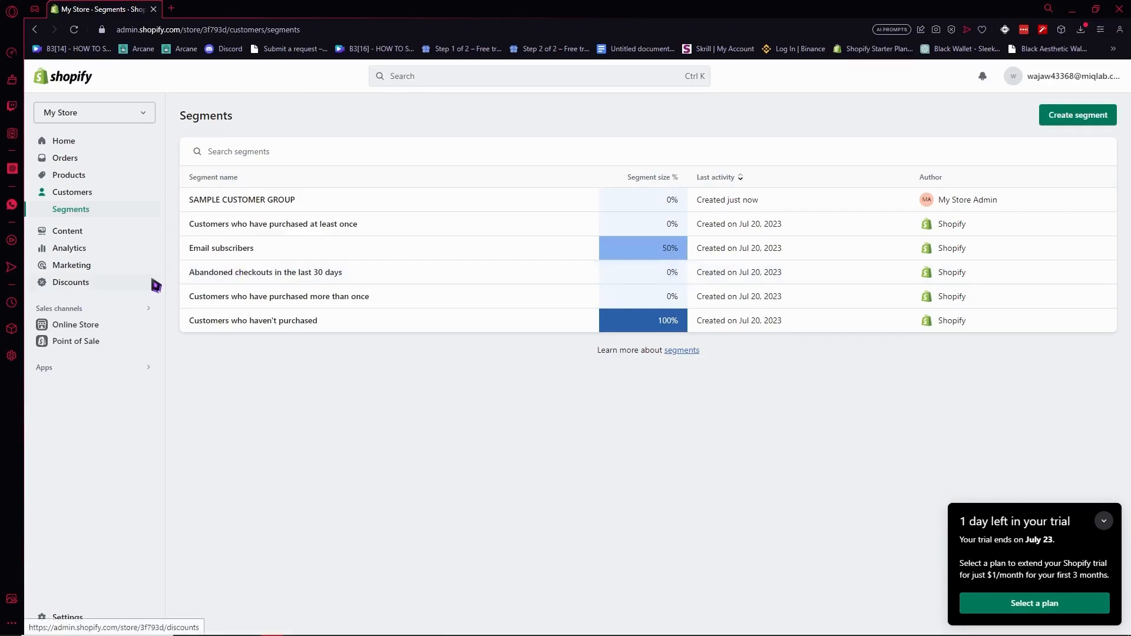
left_click(71, 282)
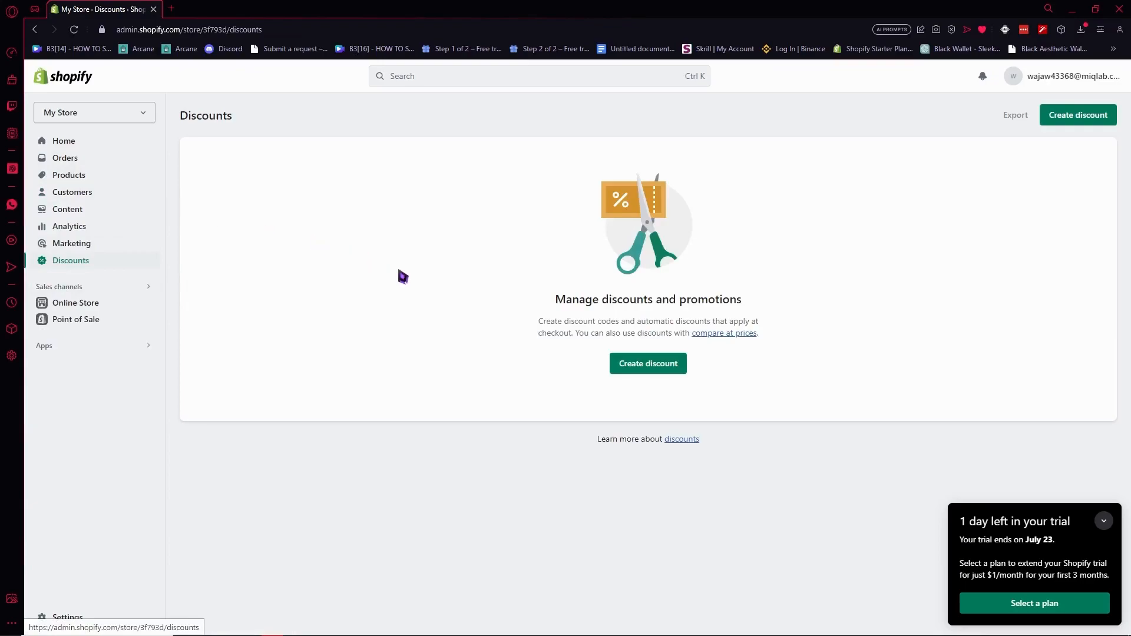
Step: Start a new discount of type Amount off products
left_click(647, 363)
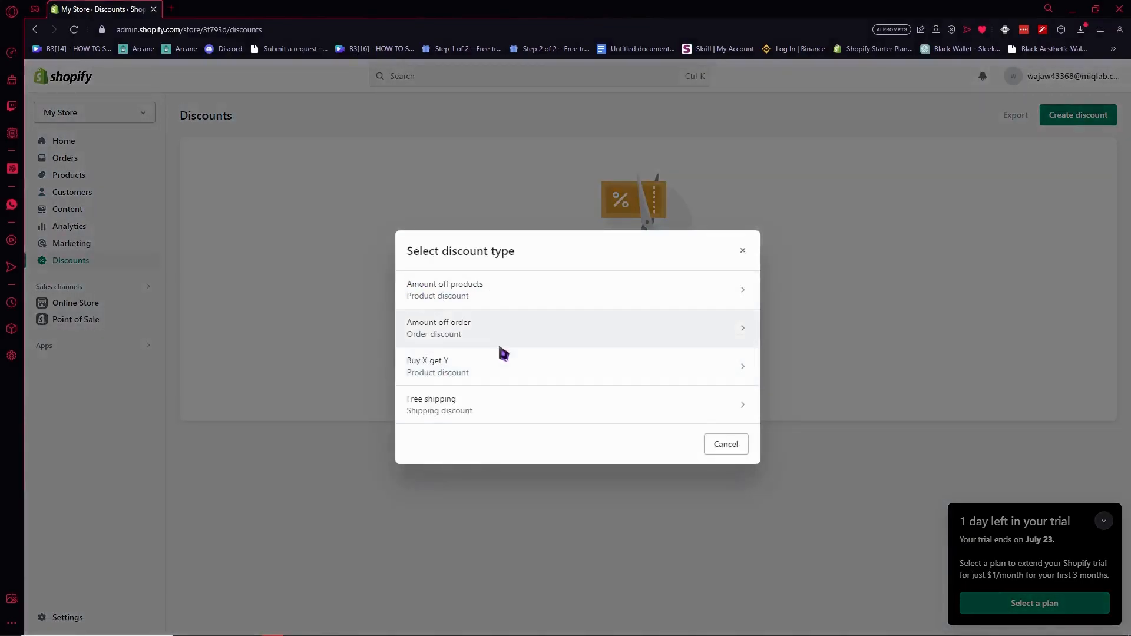
mouse_move(445, 290)
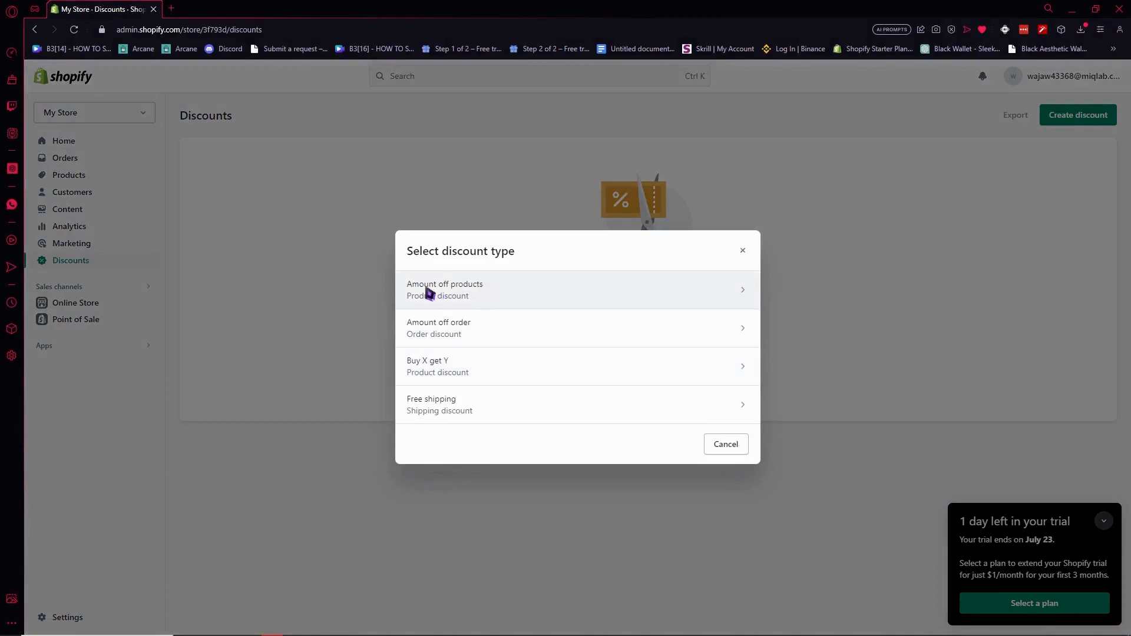
left_click(444, 290)
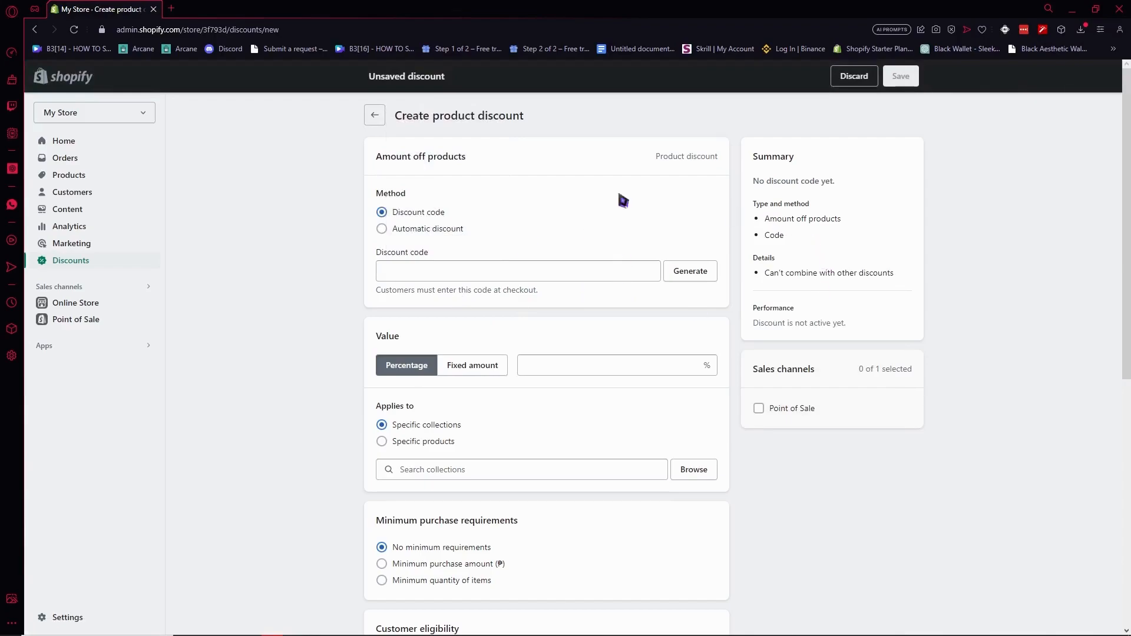
mouse_move(568, 254)
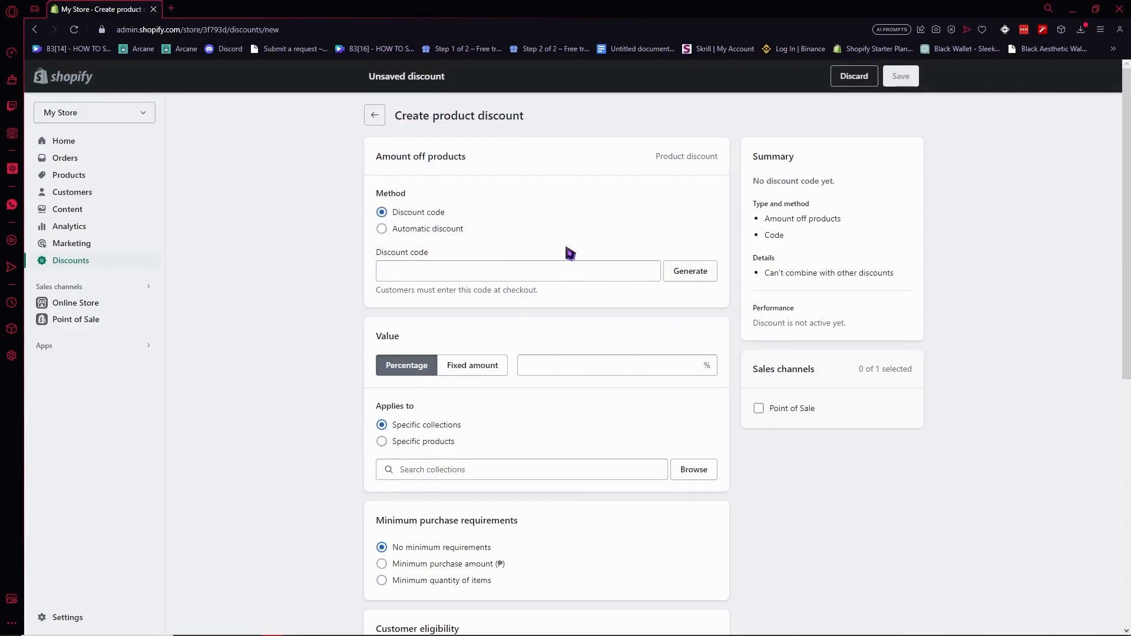
mouse_move(503, 407)
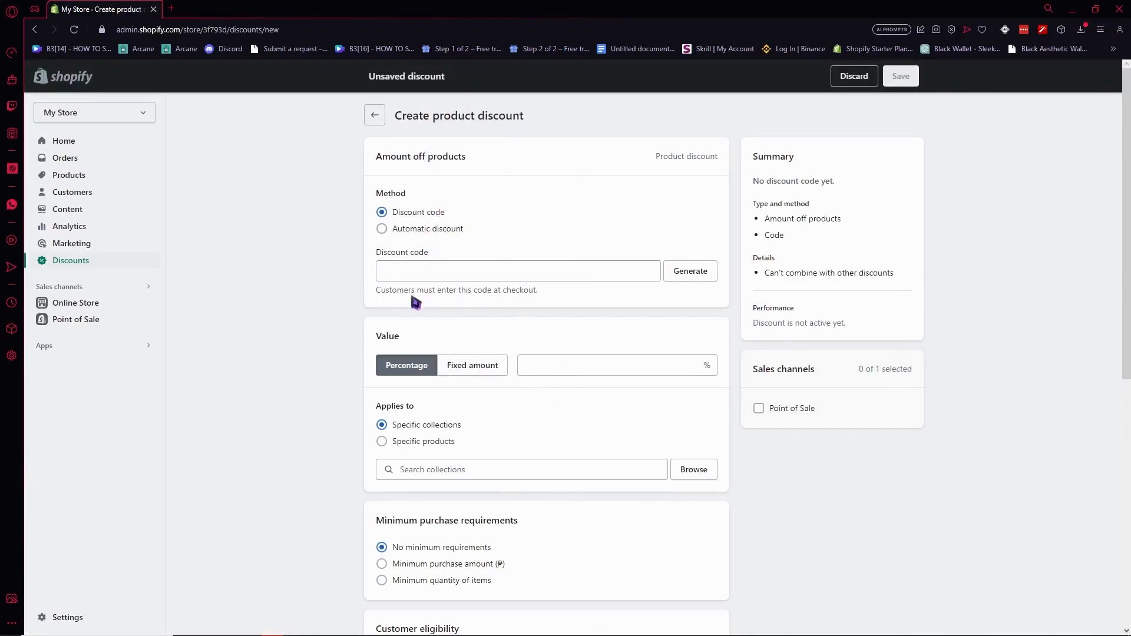
Step: Set the discount's customer eligibility to Specific customer segments
scroll("down", 3)
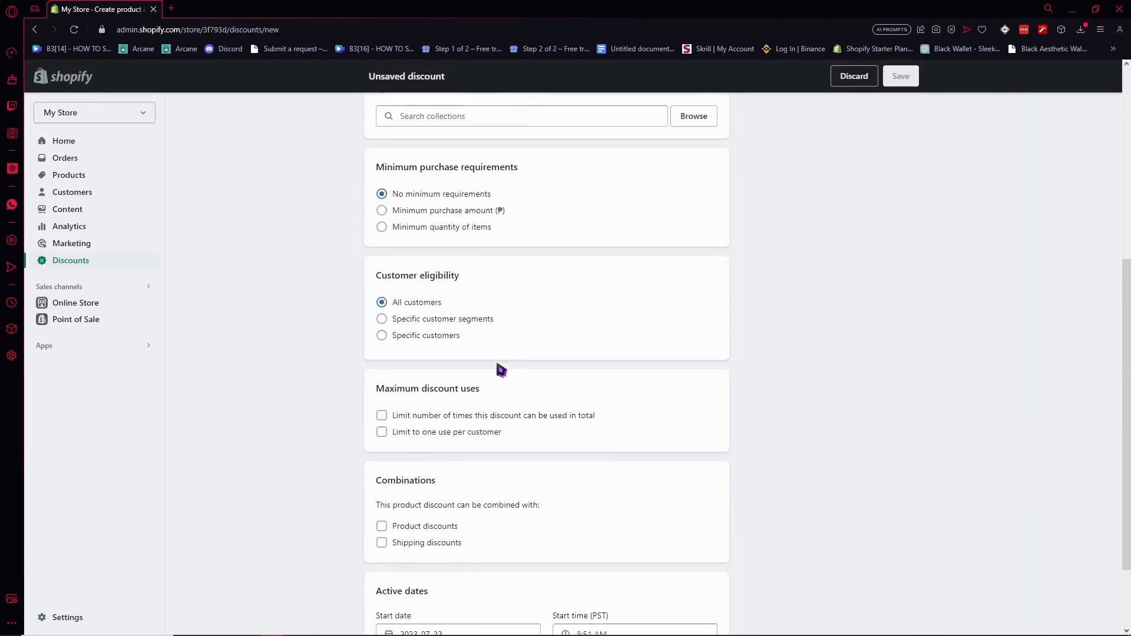
scroll("down", 3)
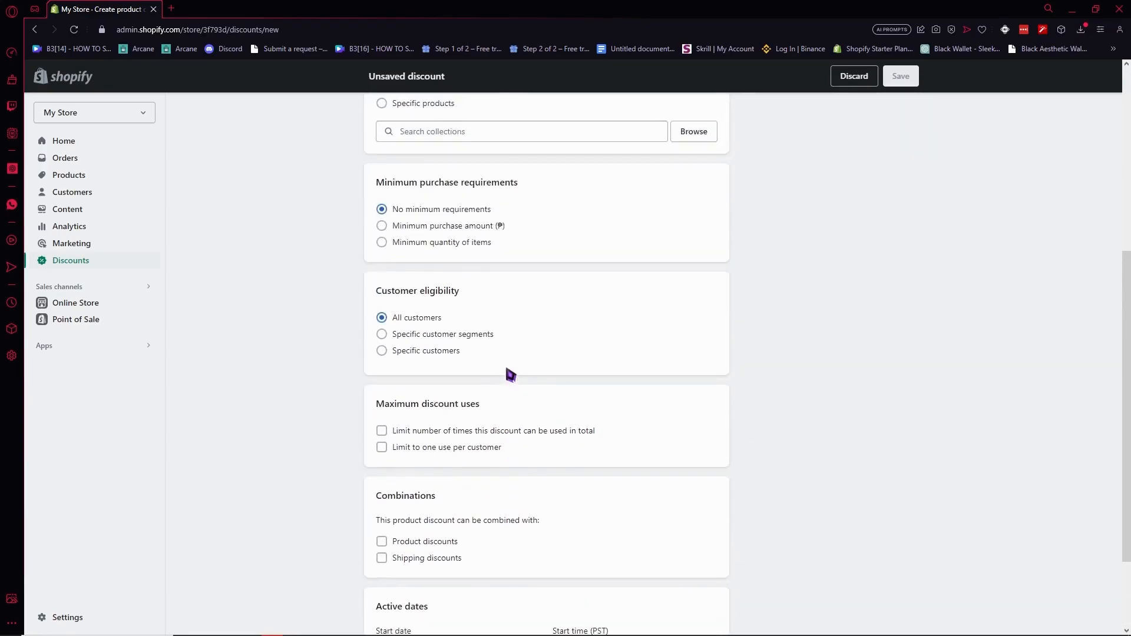
mouse_move(439, 304)
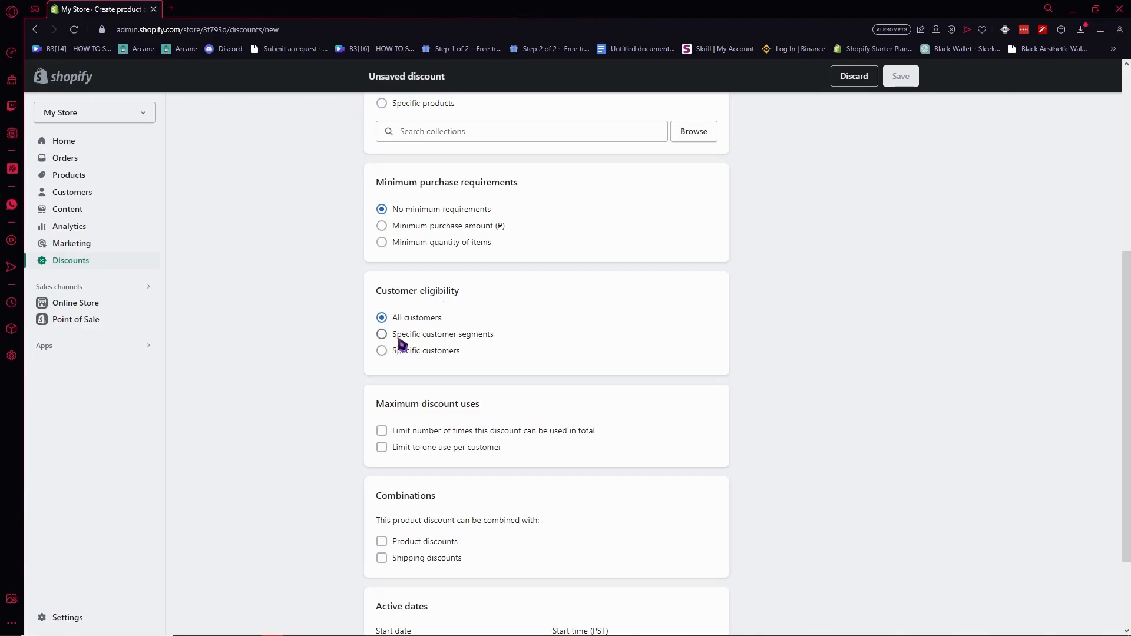
left_click(382, 334)
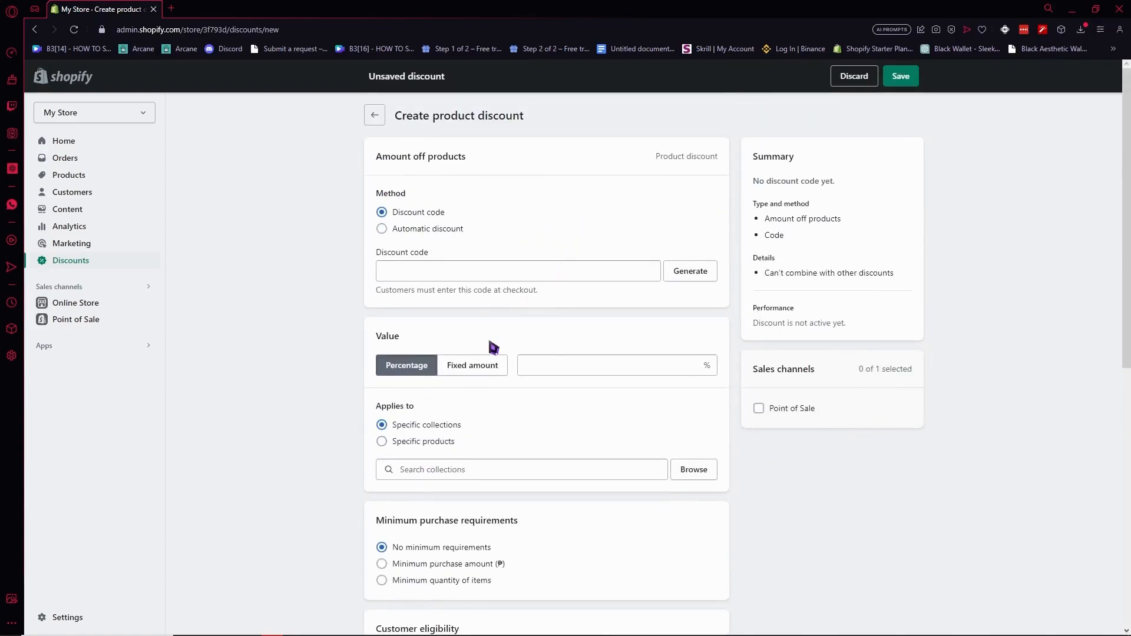
scroll("down", 3)
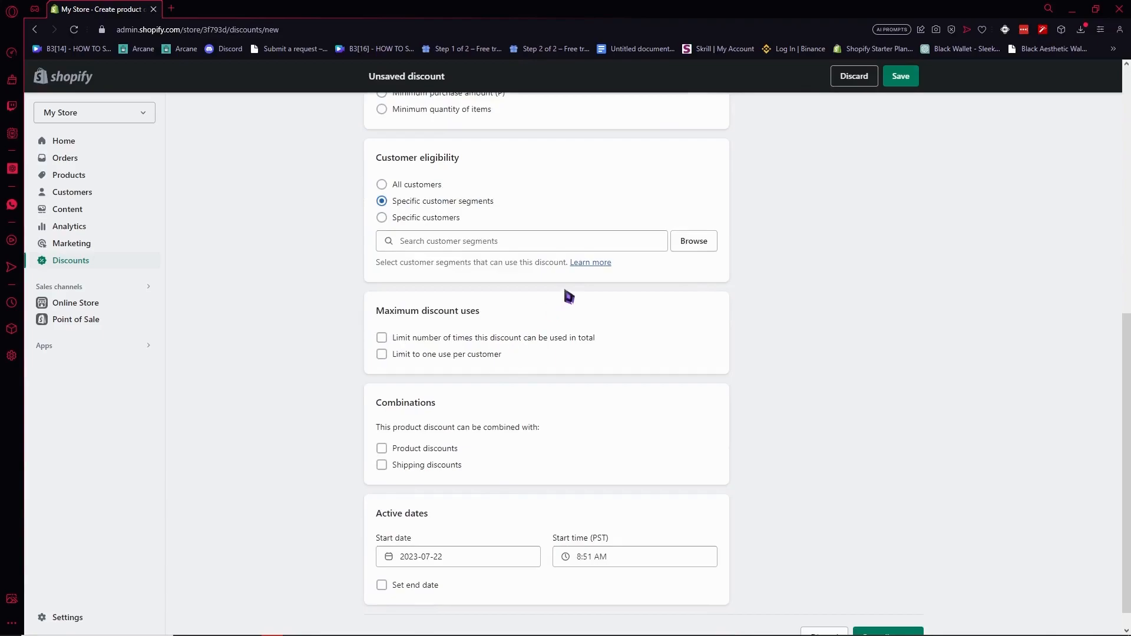
mouse_move(622, 250)
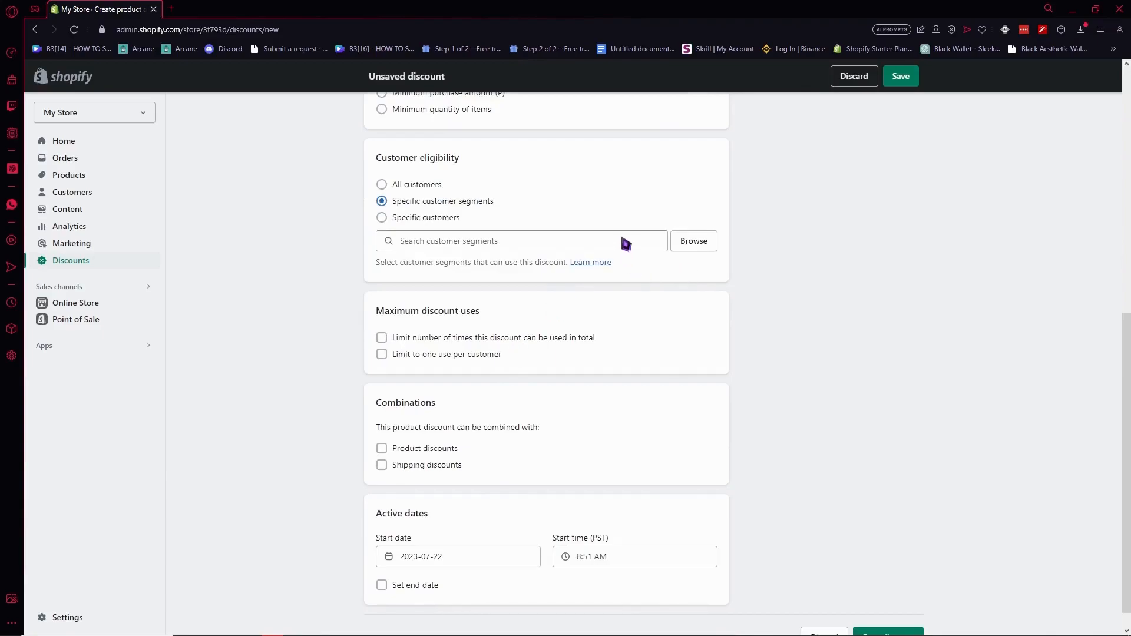
Step: Add SAMPLE CUSTOMER GROUP as the eligible customer segment on the discount
left_click(520, 240)
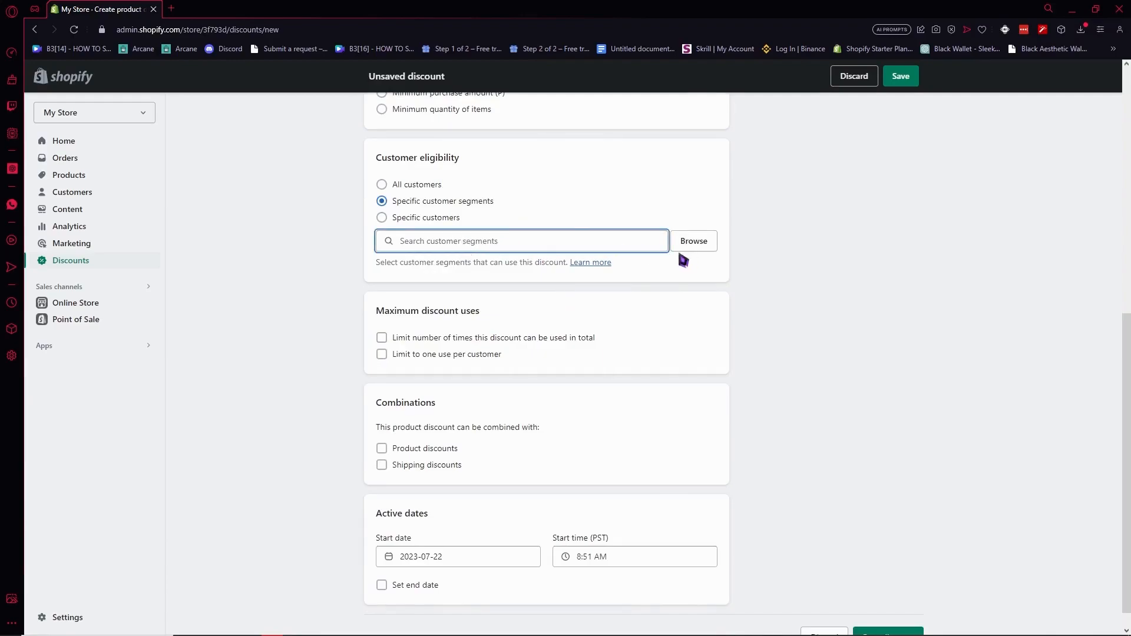
left_click(692, 241)
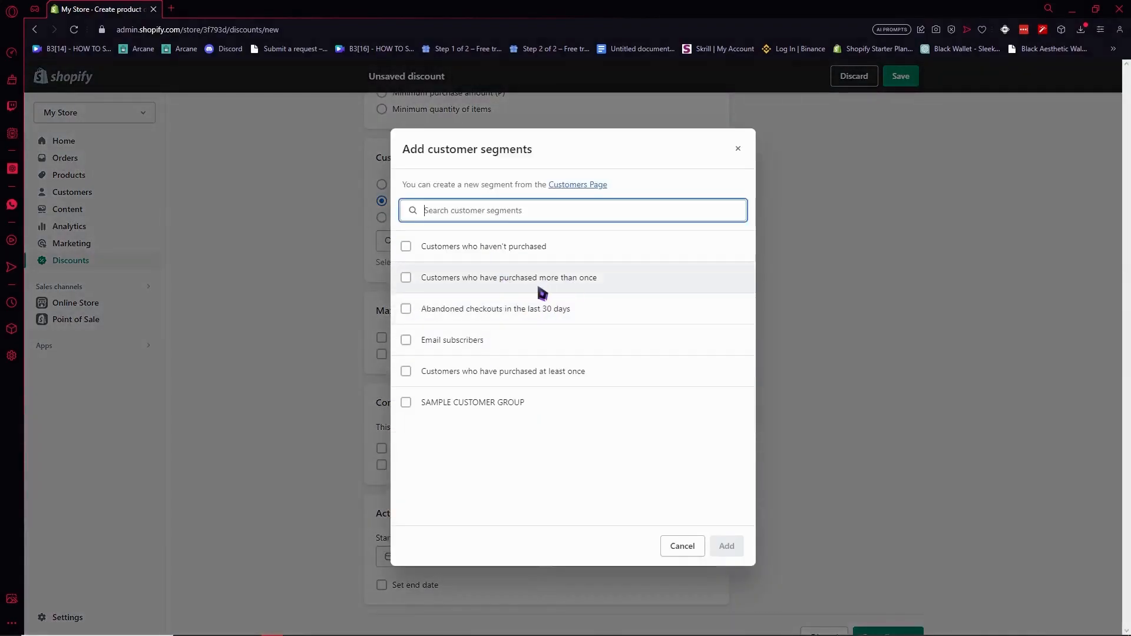
left_click(405, 402)
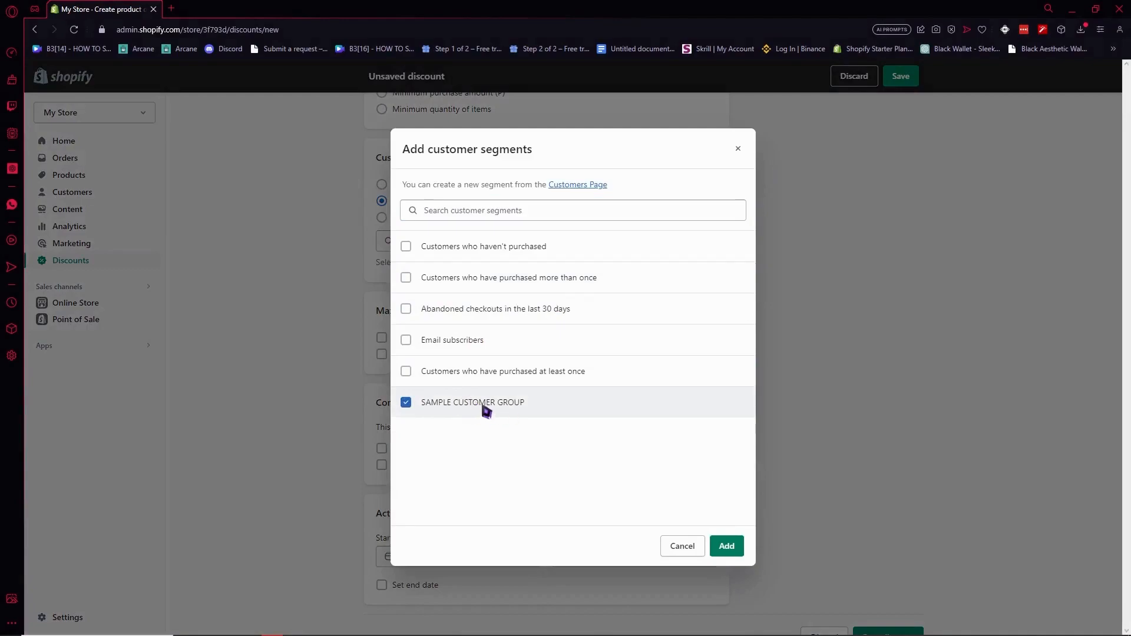
left_click(726, 545)
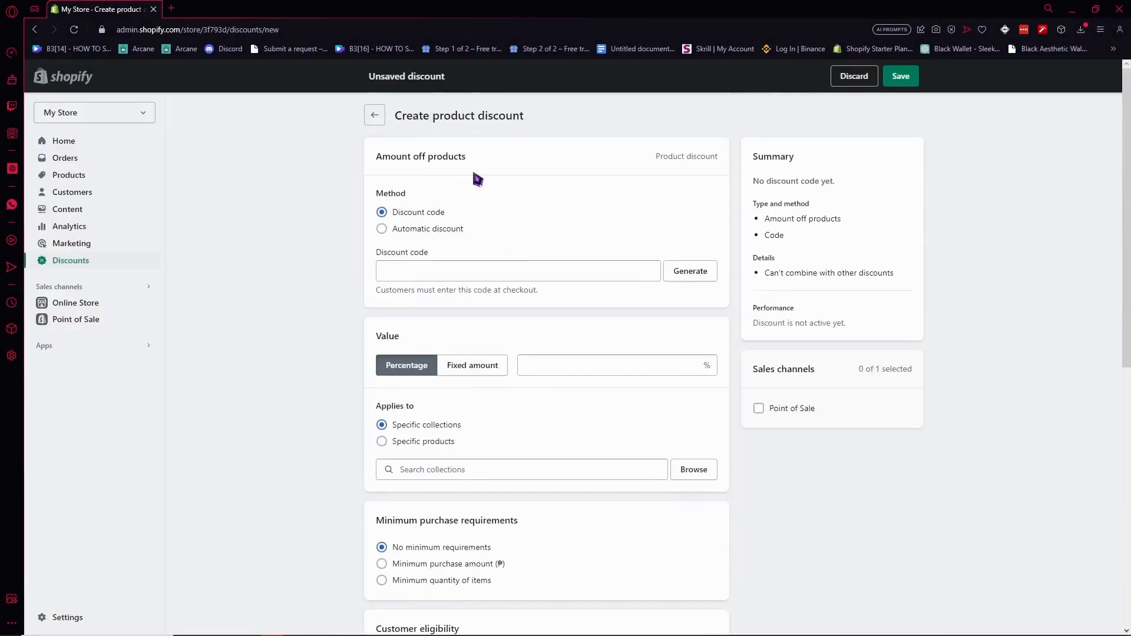
mouse_move(494, 150)
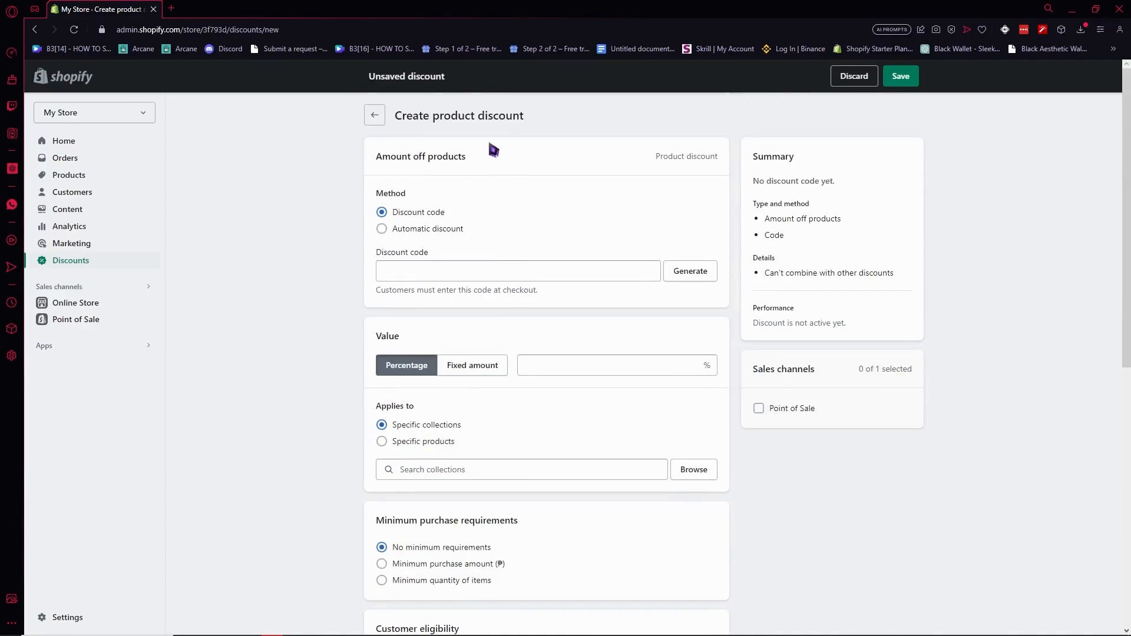
Step: Attempt to save the discount and review the blank-value and no-collections errors
scroll("down", 3)
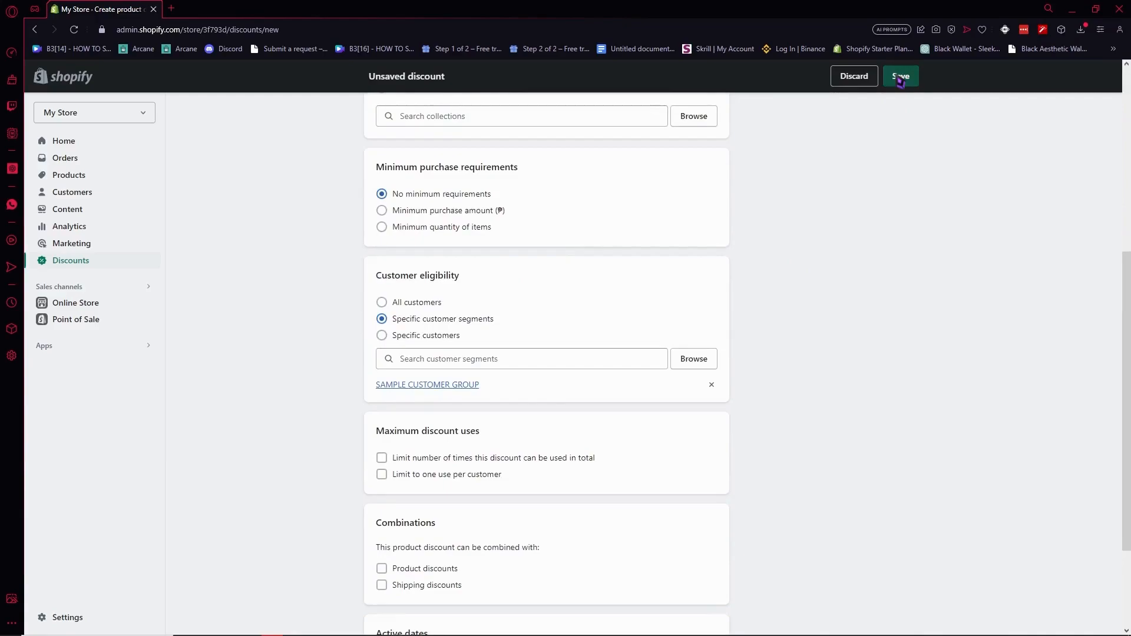
left_click(900, 76)
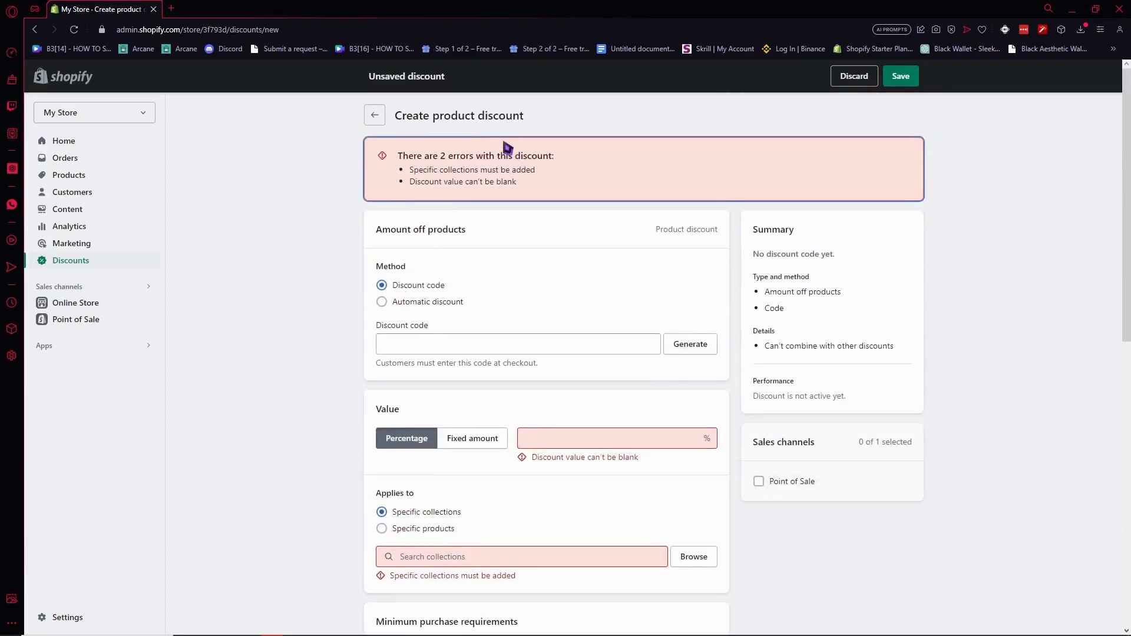
scroll("down", 3)
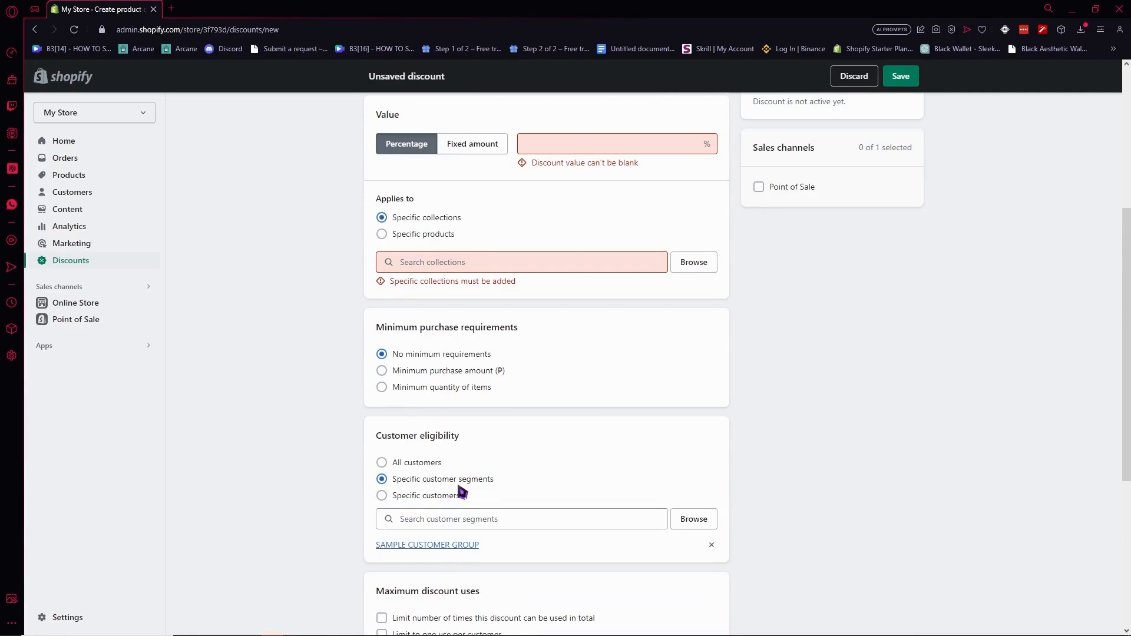
mouse_move(68, 175)
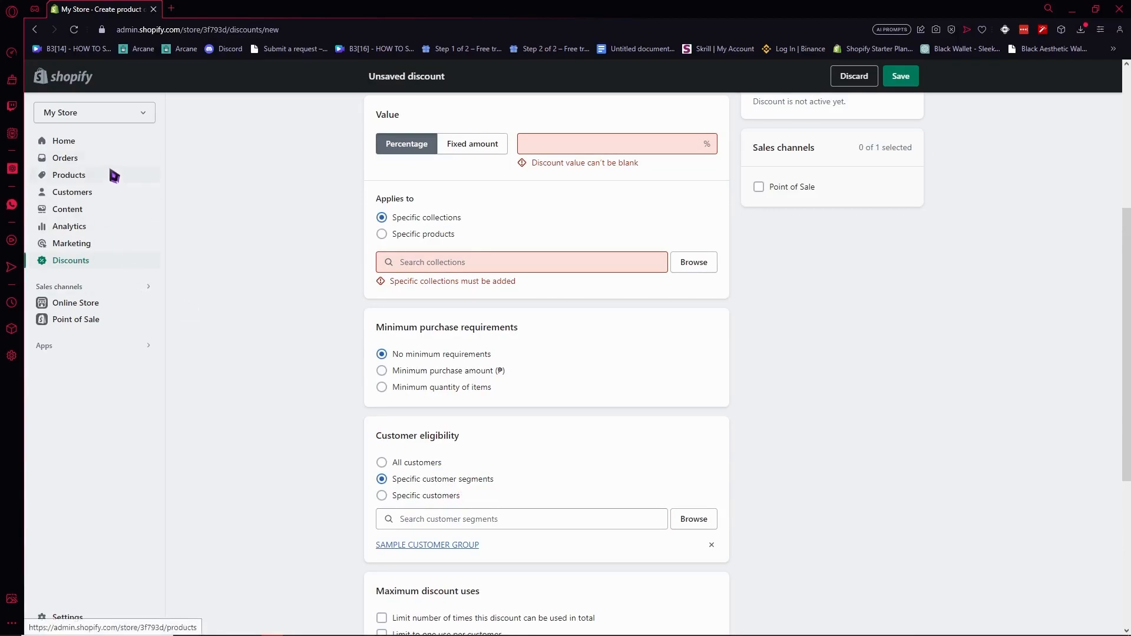
mouse_move(91, 142)
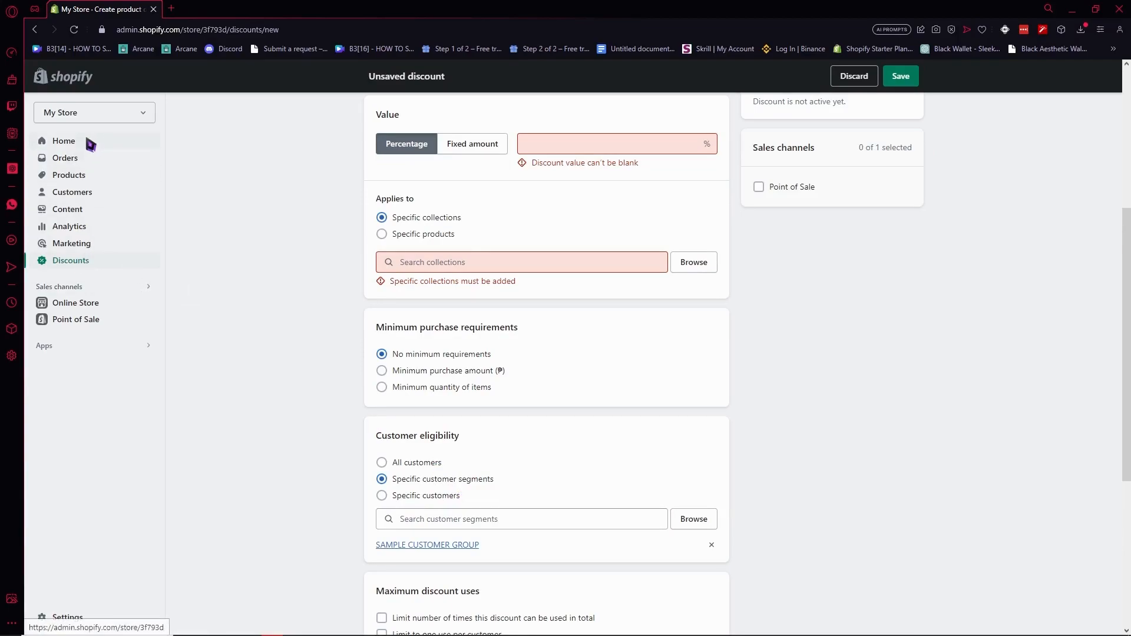
mouse_move(96, 272)
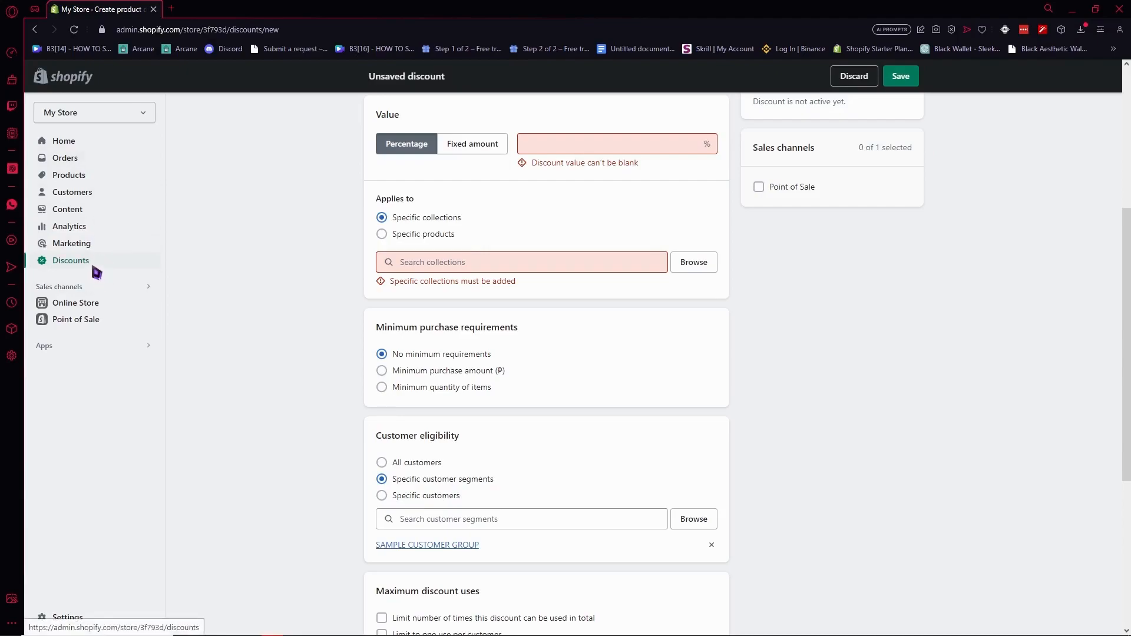